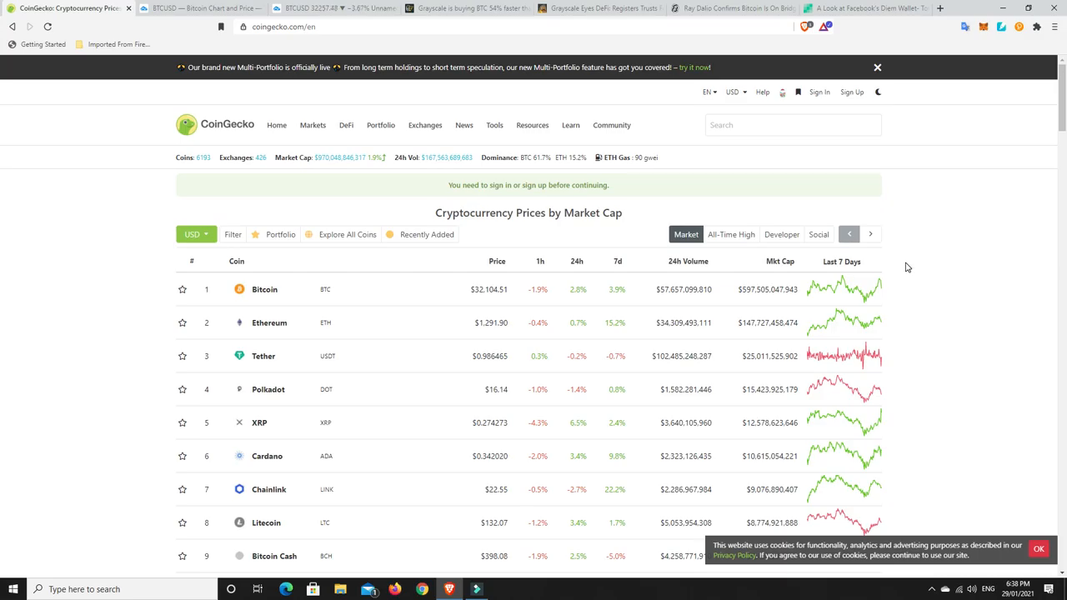
mouse_move(914, 268)
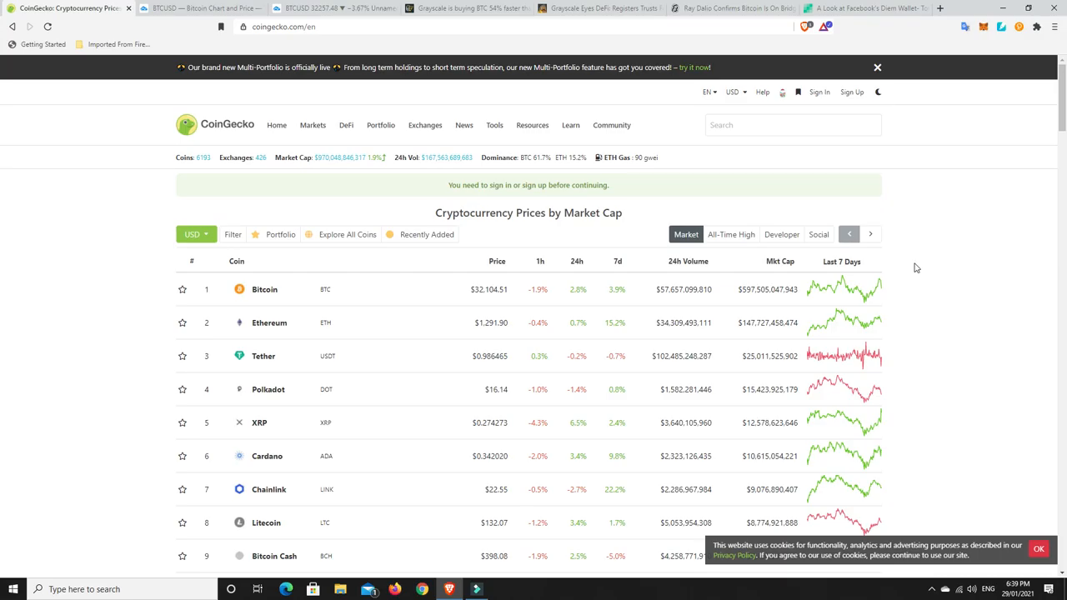
mouse_move(916, 267)
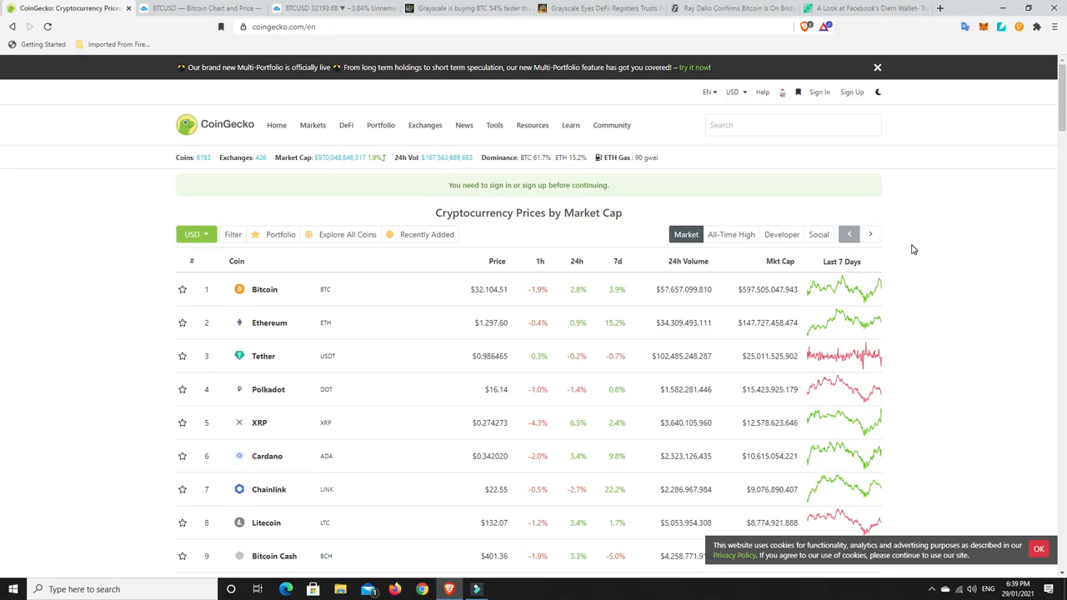
mouse_move(581, 315)
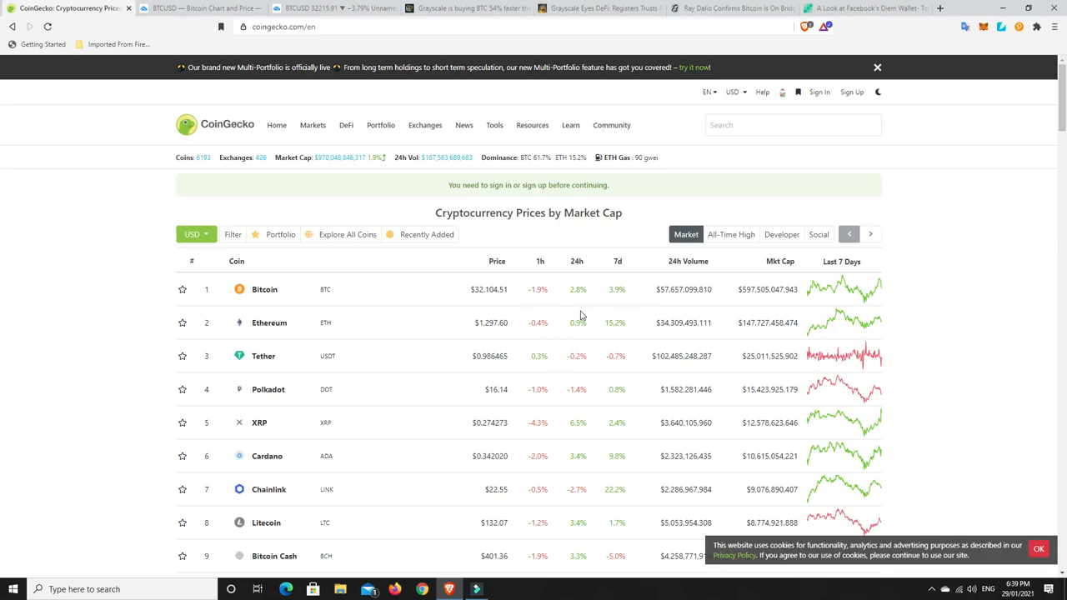
mouse_move(571, 318)
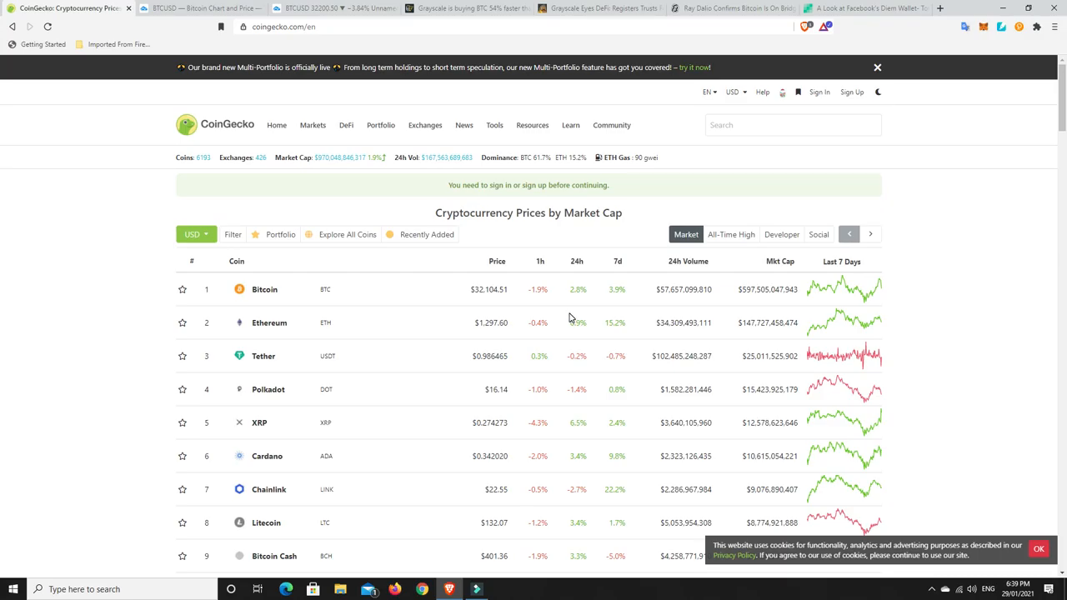
mouse_move(728, 314)
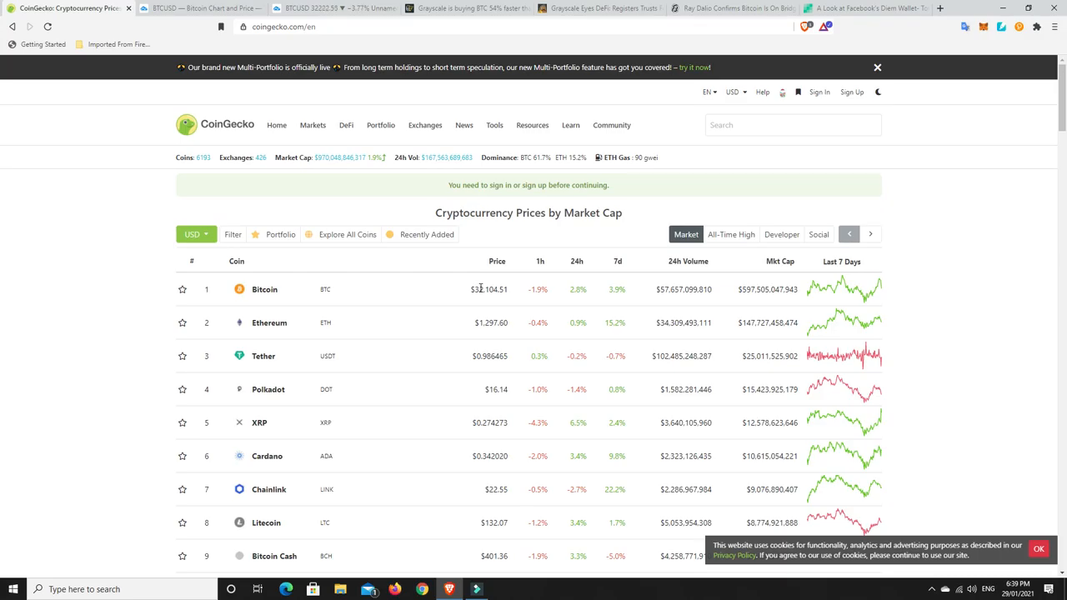
mouse_move(338, 162)
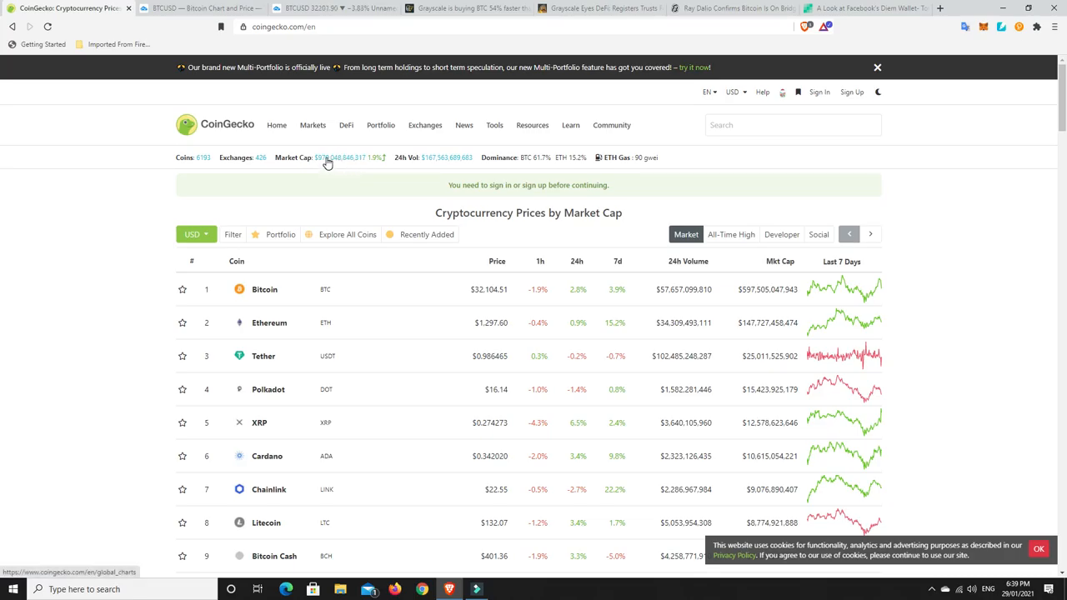
mouse_move(346, 162)
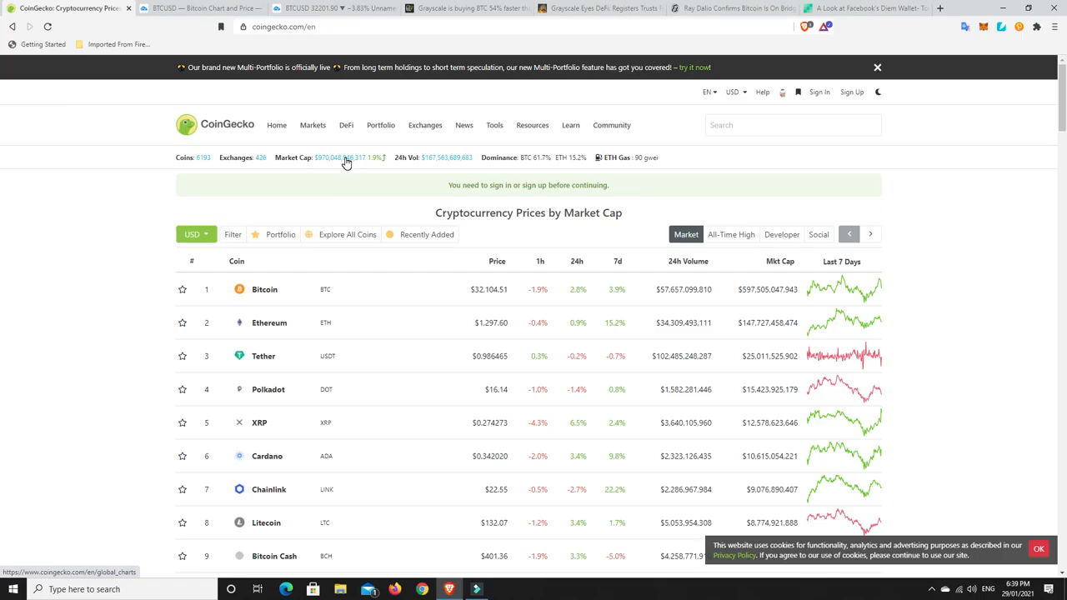
mouse_move(338, 181)
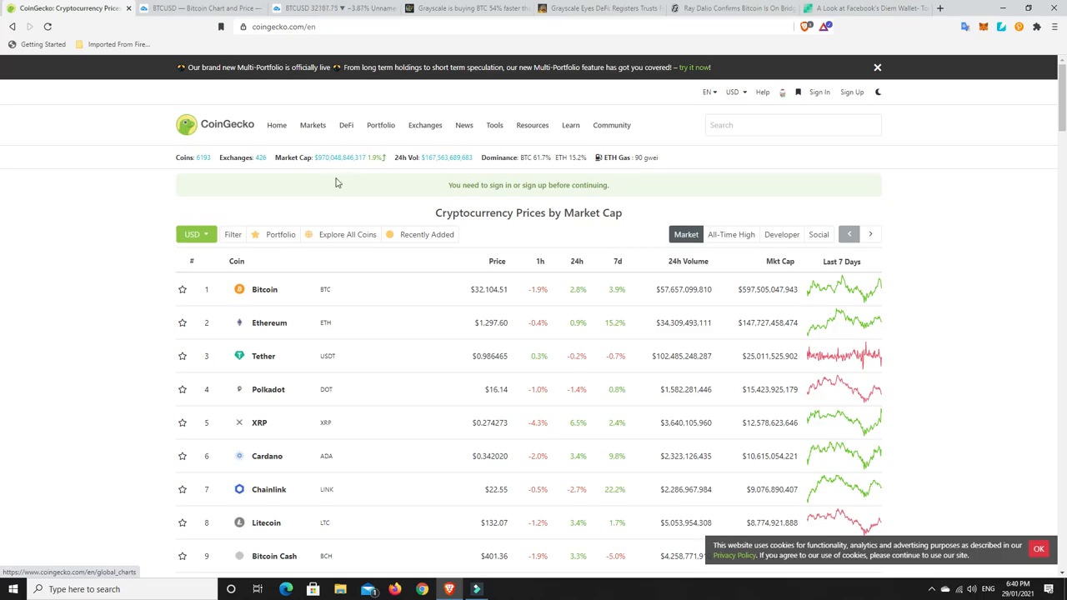
mouse_move(327, 171)
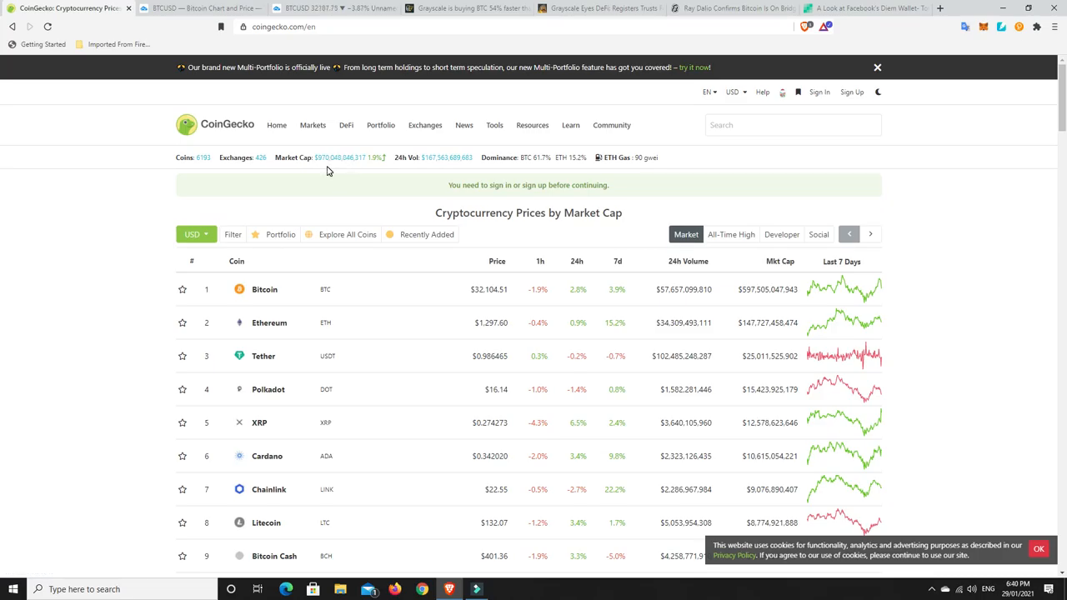
mouse_move(341, 164)
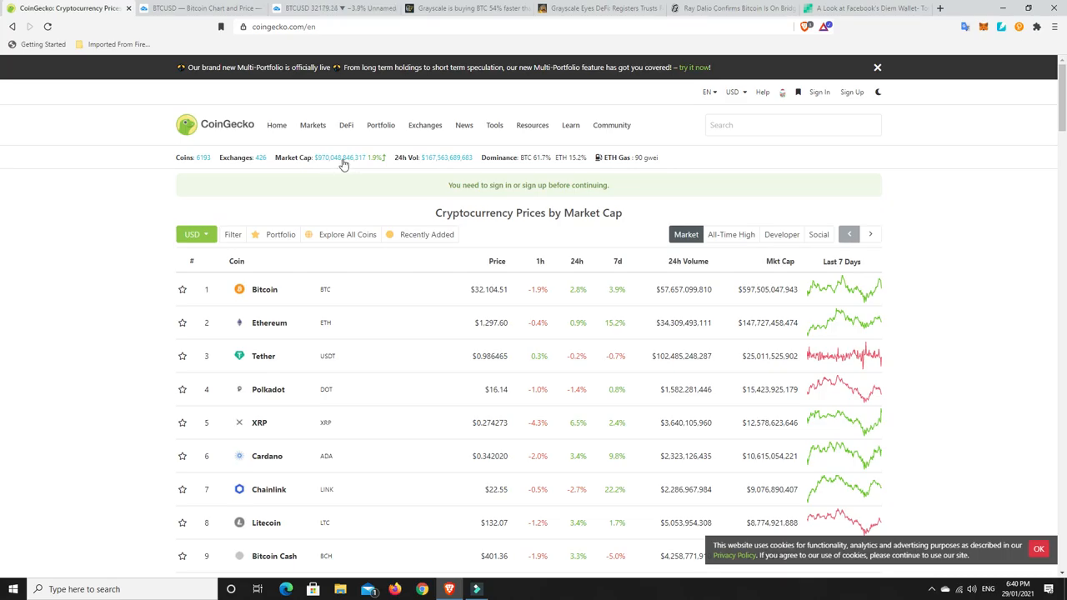
mouse_move(337, 158)
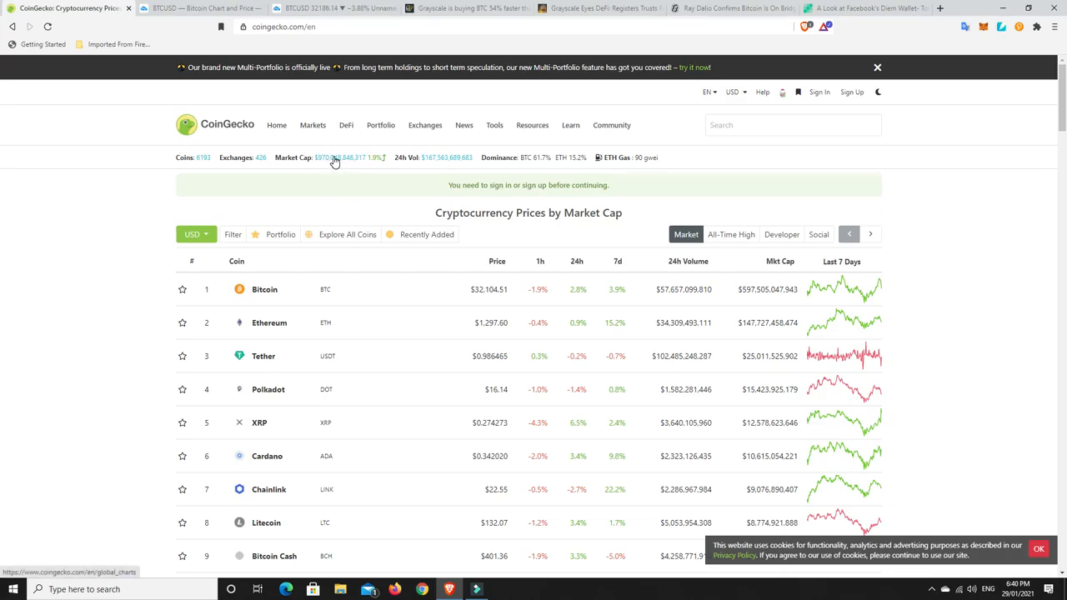
mouse_move(336, 170)
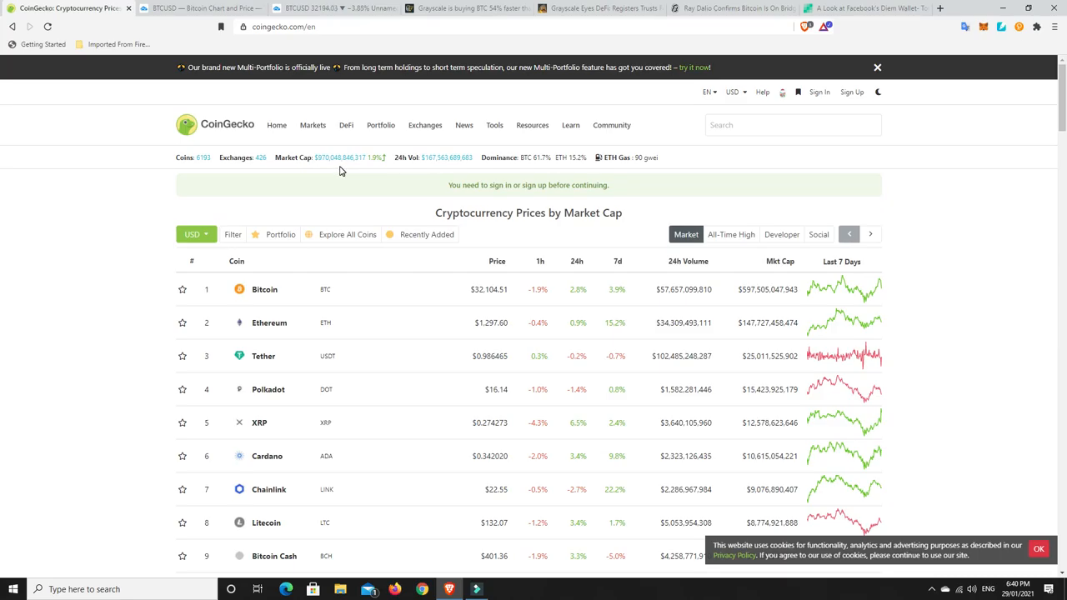
mouse_move(538, 166)
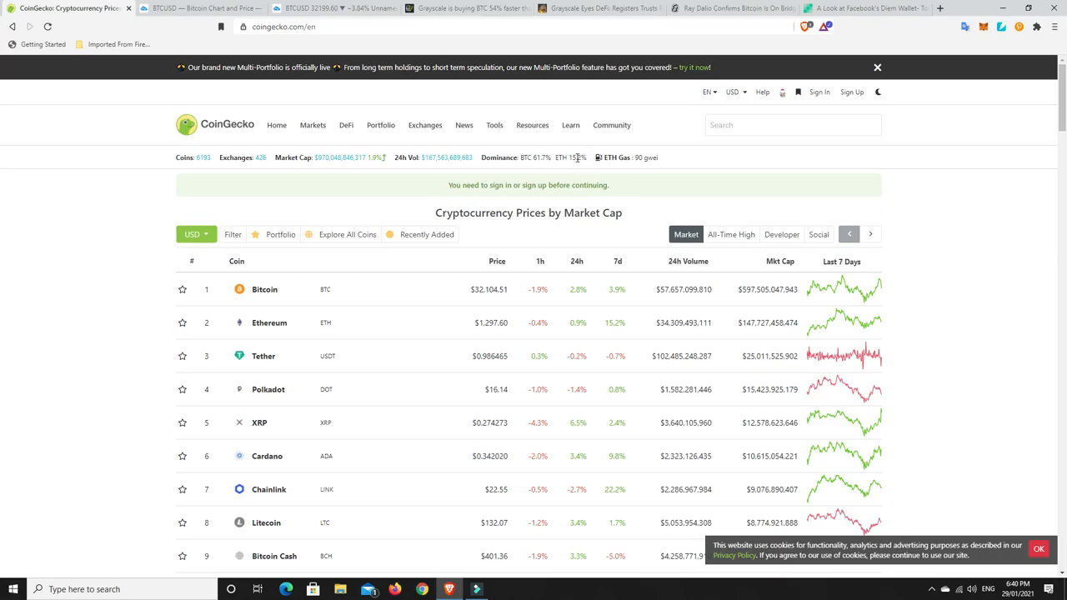
mouse_move(582, 153)
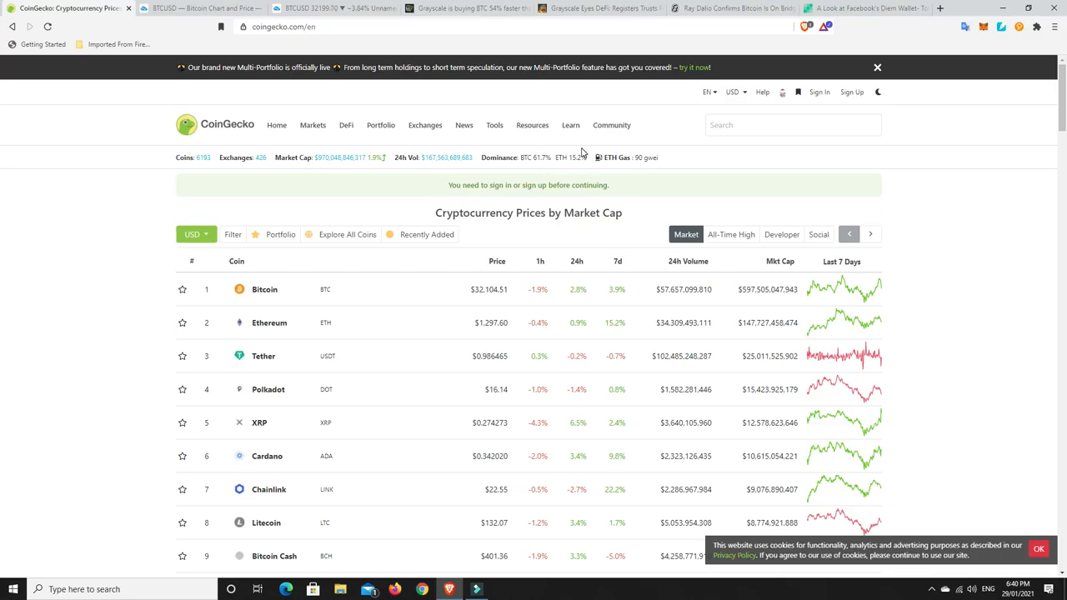
mouse_move(346, 170)
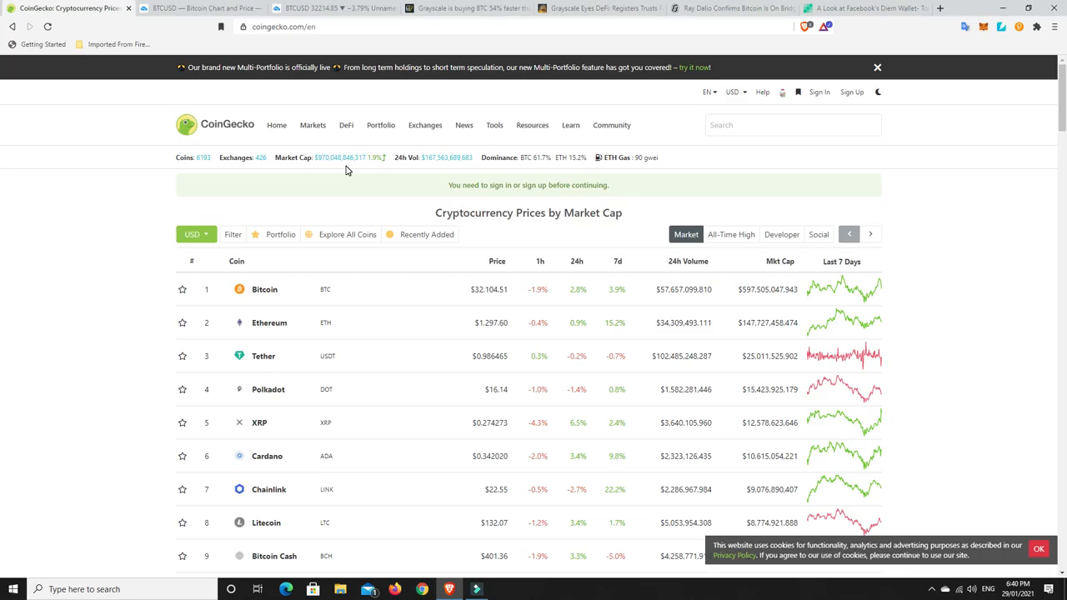
Sort CoinGecko's coins by 24h change, highest first, putting Dogecoin (298.8%) on top.
scroll("down", 3)
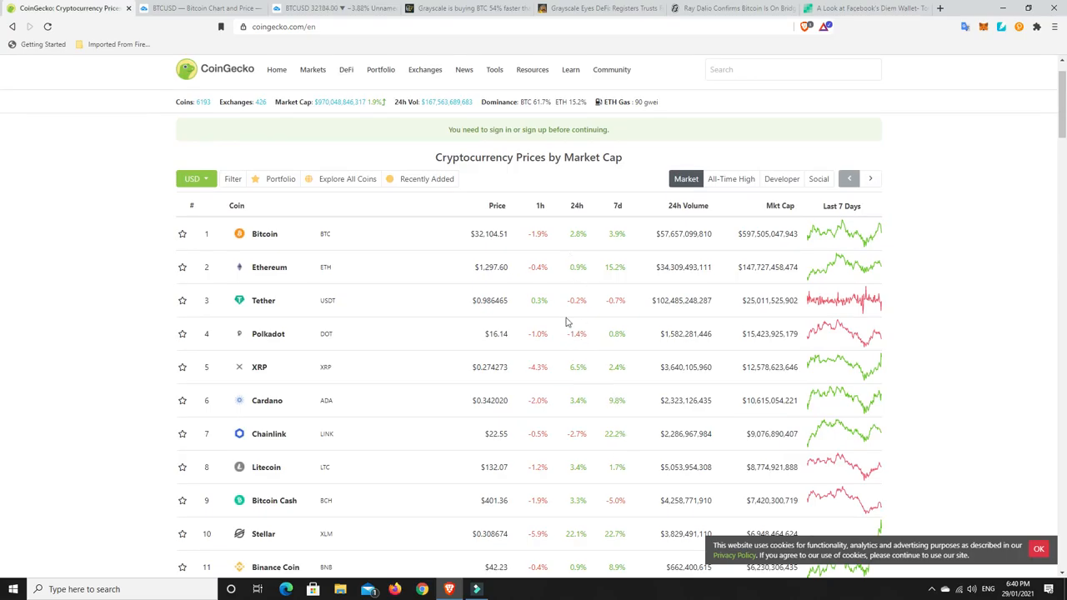
scroll("down", 3)
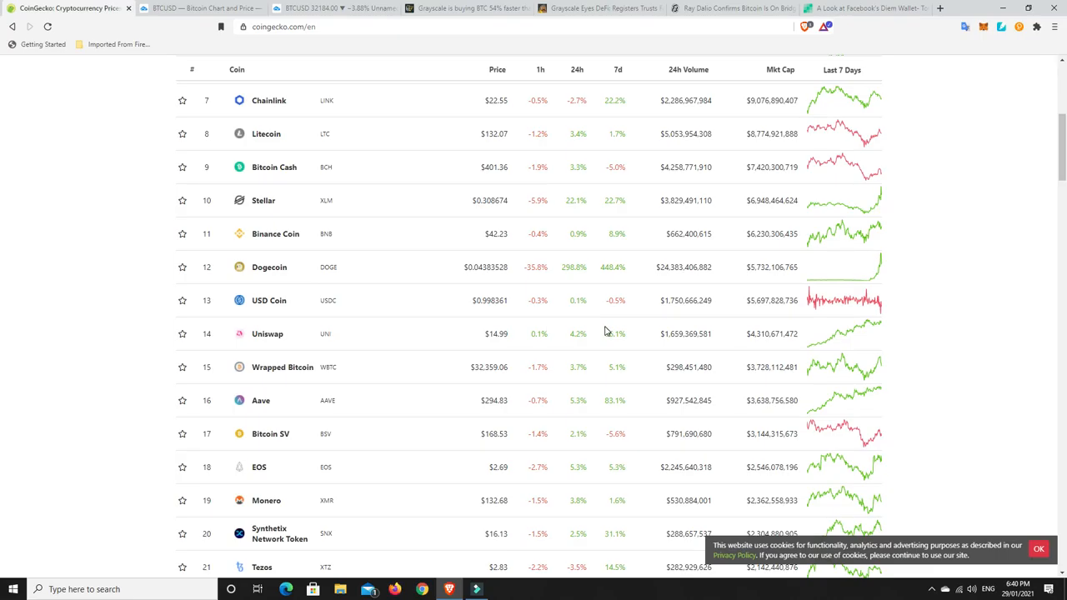
mouse_move(873, 279)
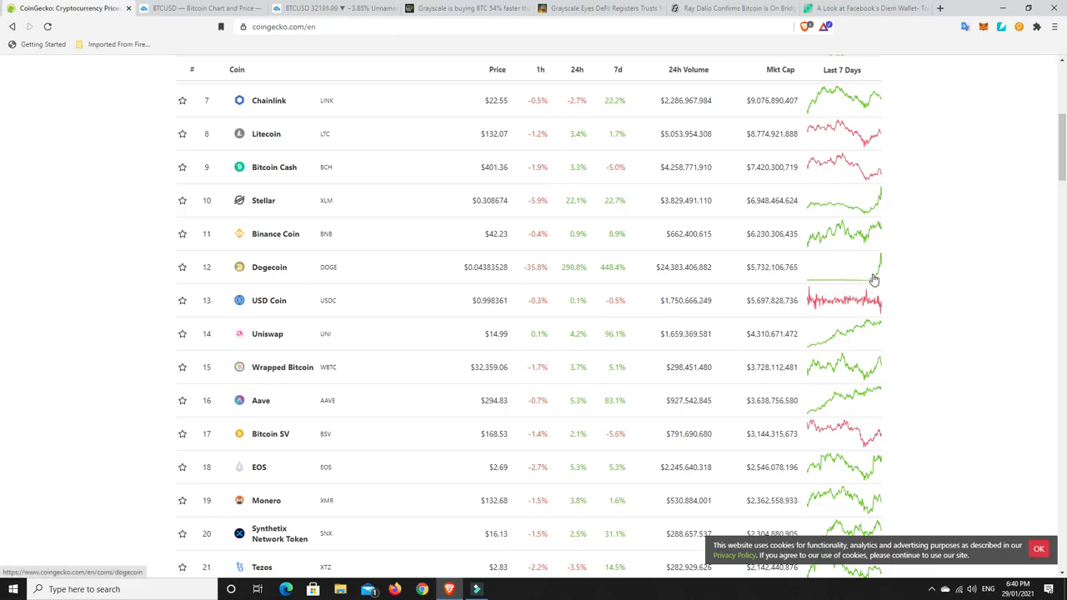
mouse_move(562, 281)
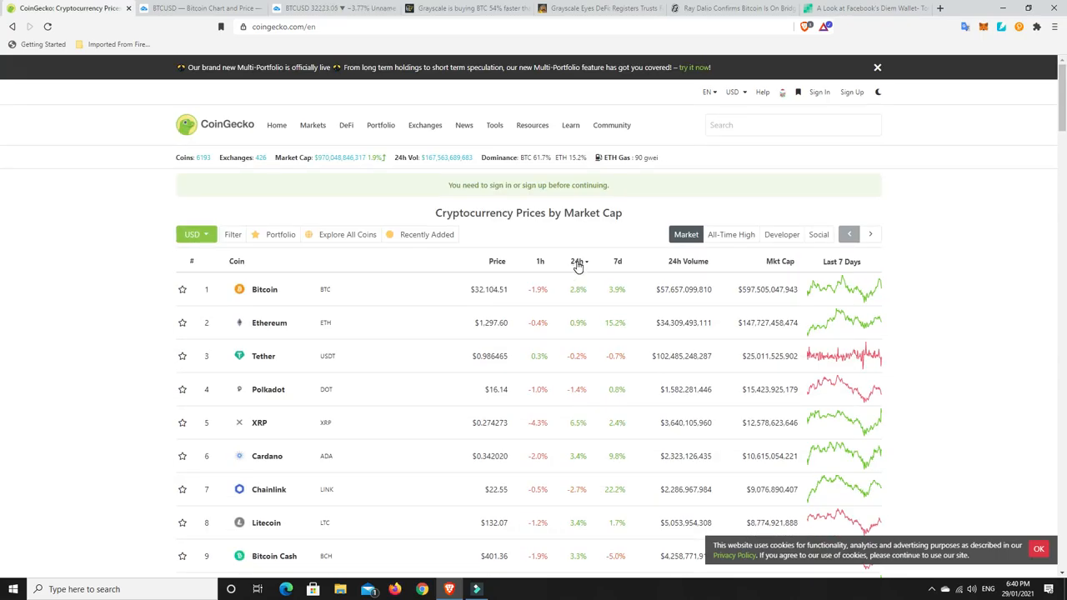
left_click(576, 261)
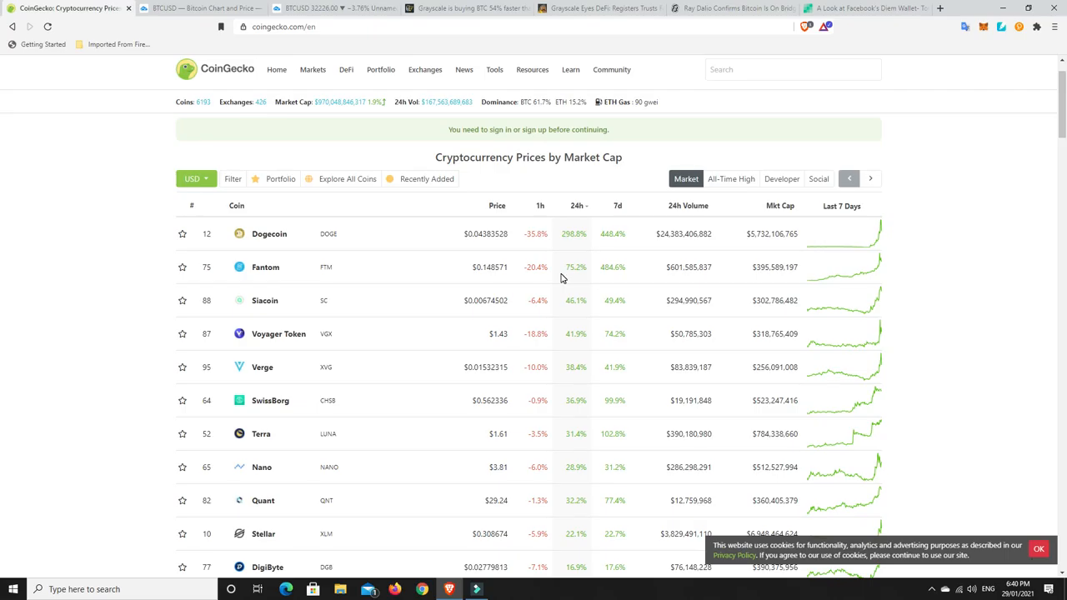
mouse_move(620, 272)
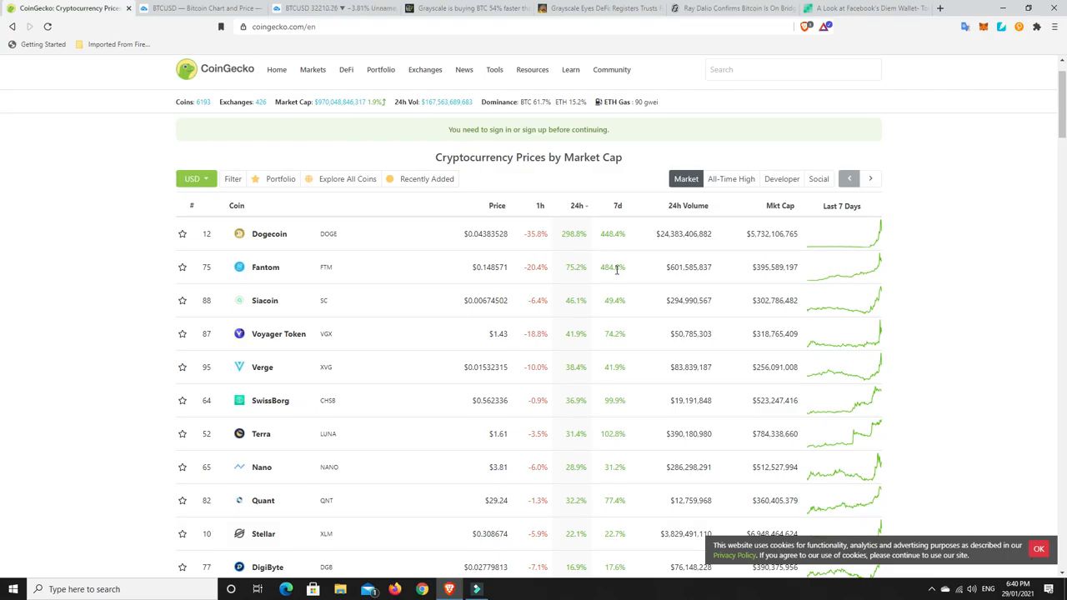
mouse_move(881, 265)
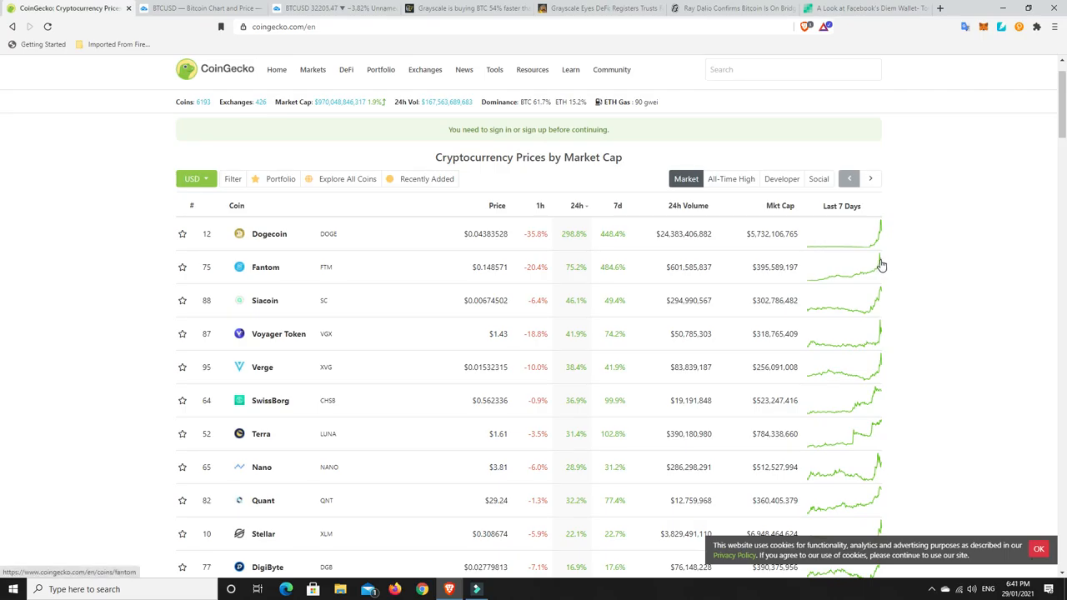
mouse_move(517, 291)
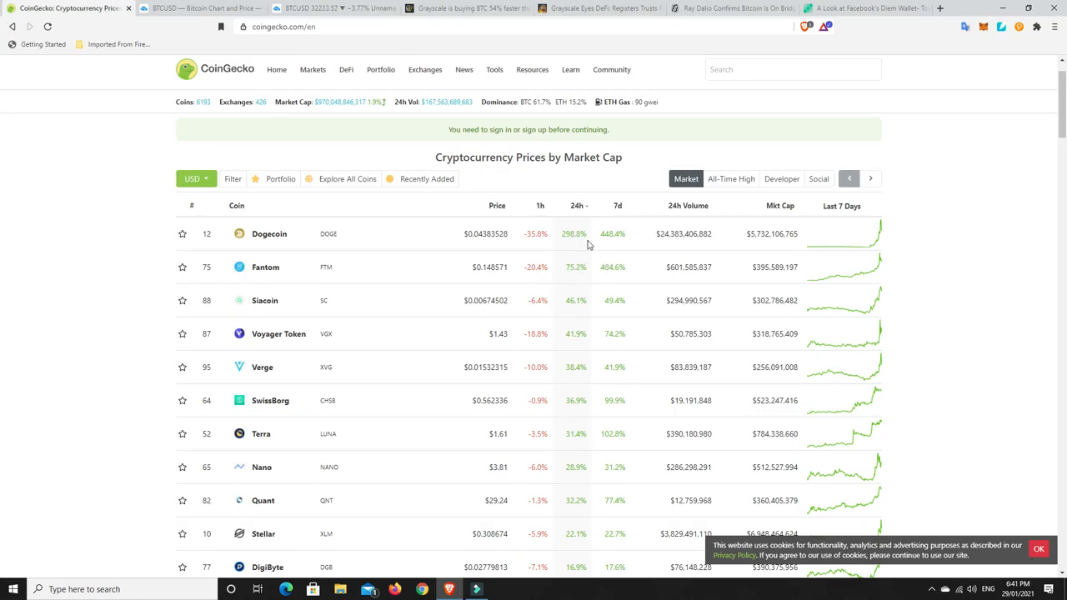
mouse_move(604, 233)
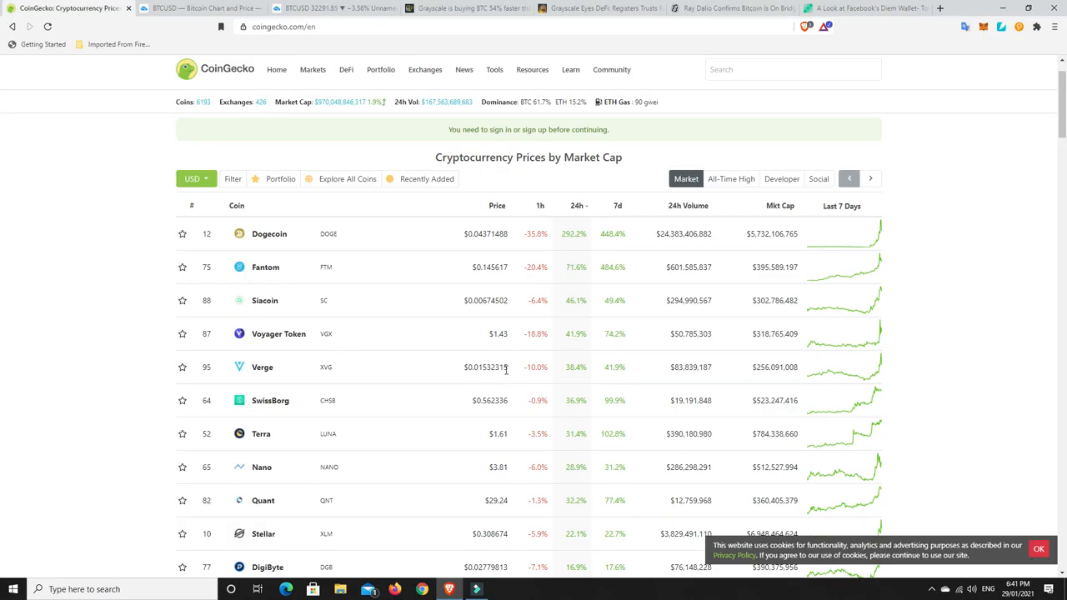
mouse_move(584, 369)
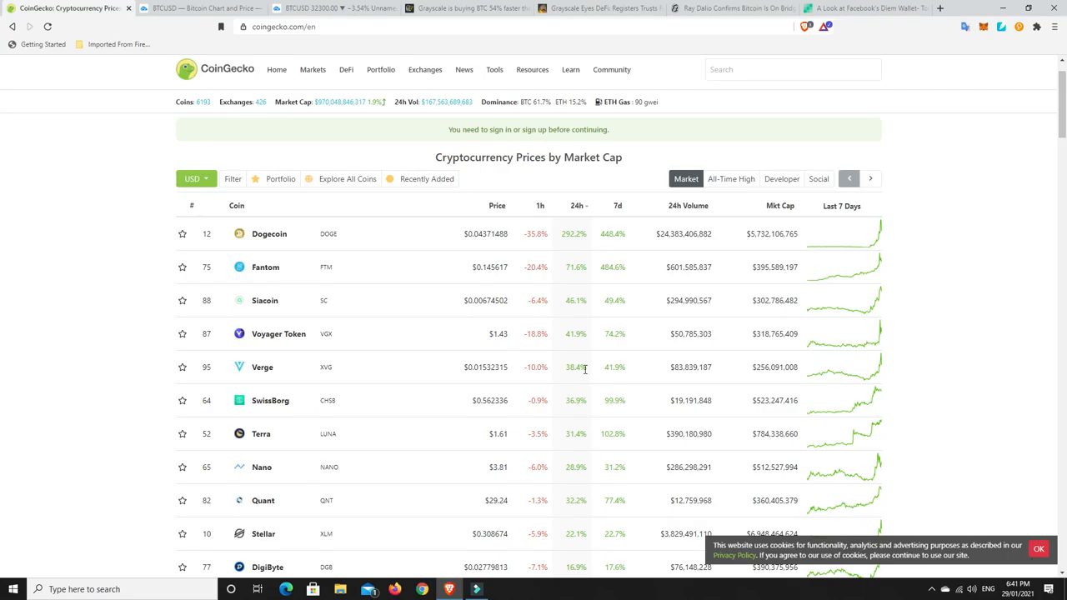
mouse_move(585, 368)
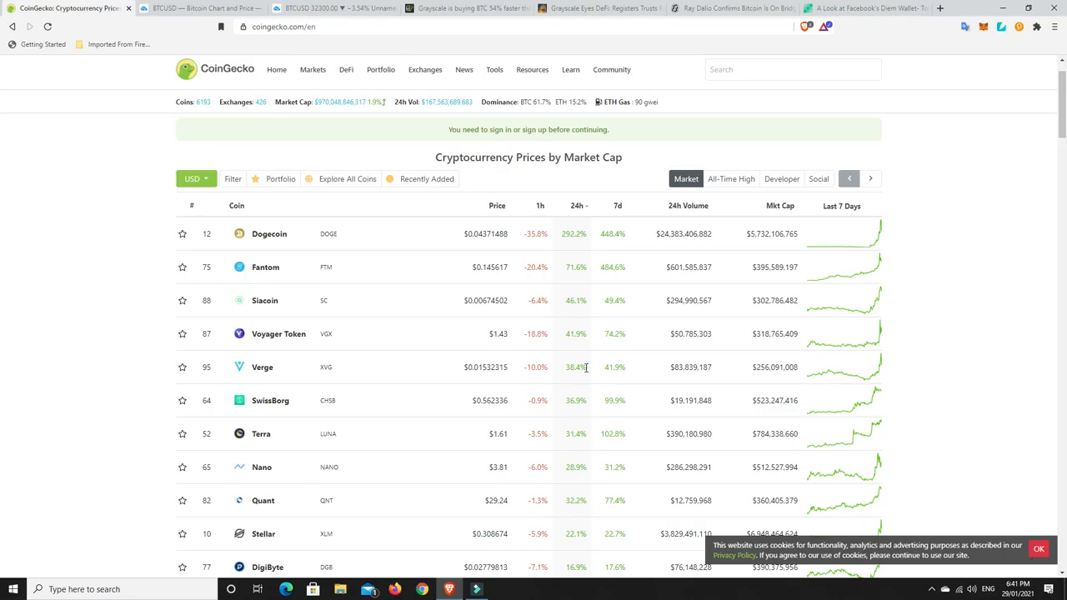
mouse_move(582, 333)
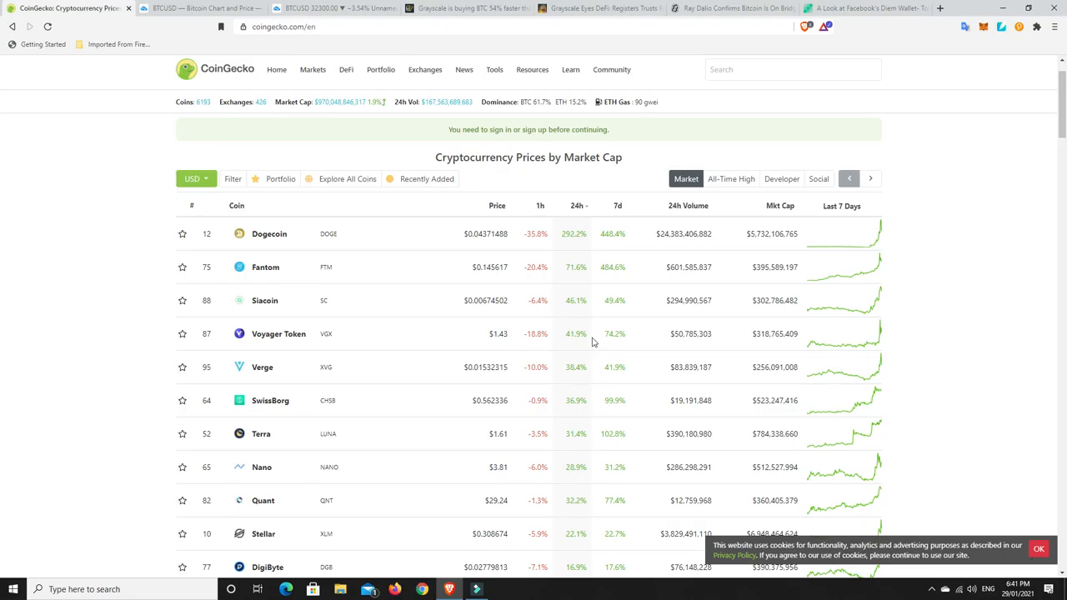
scroll("down", 3)
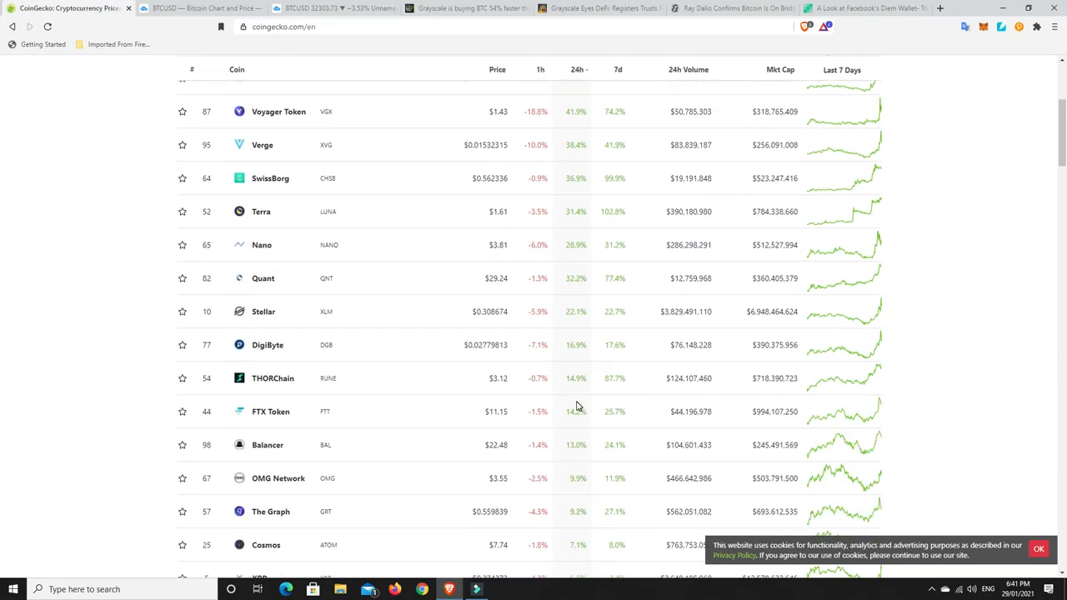
scroll("up", 3)
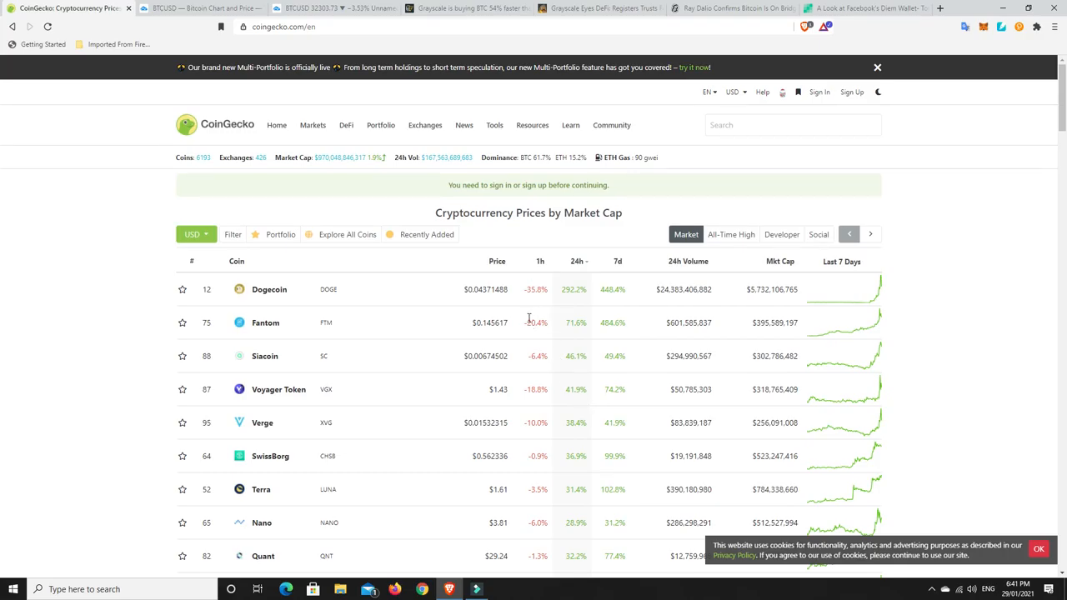
scroll("down", 3)
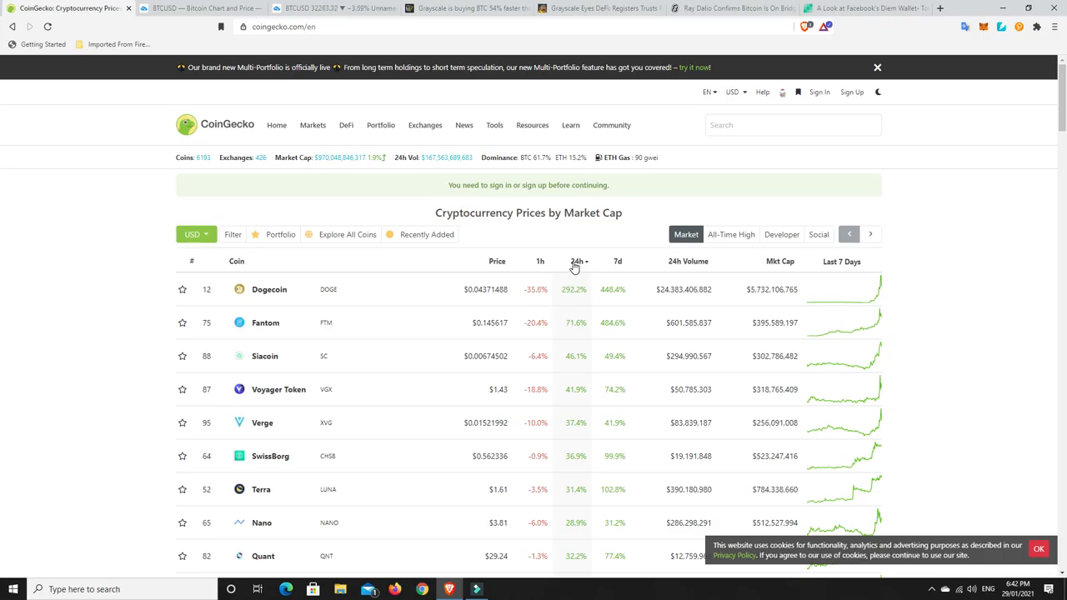
left_click(575, 261)
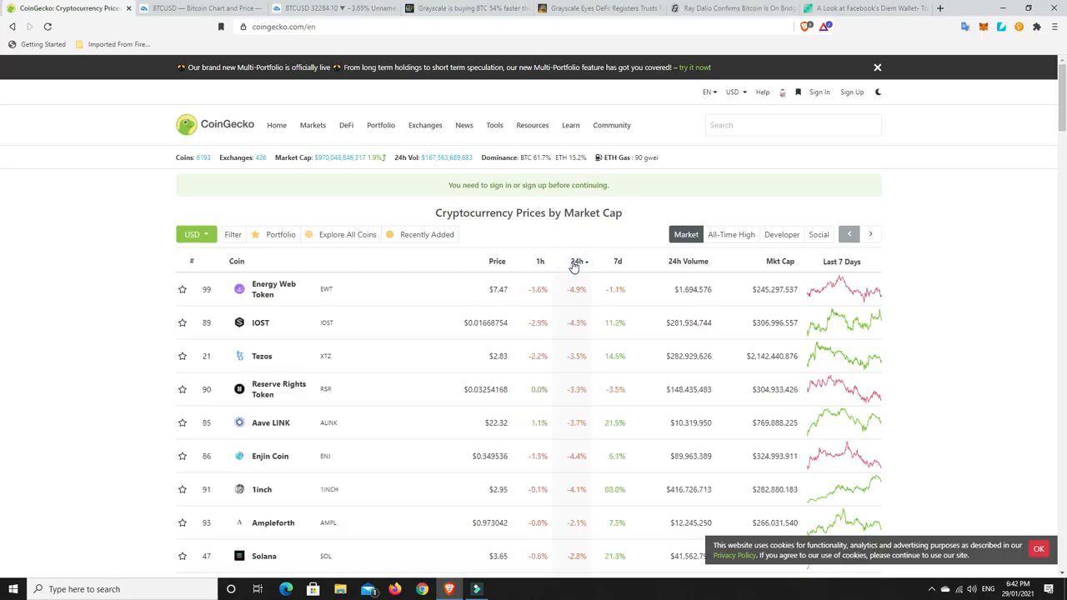
scroll("down", 3)
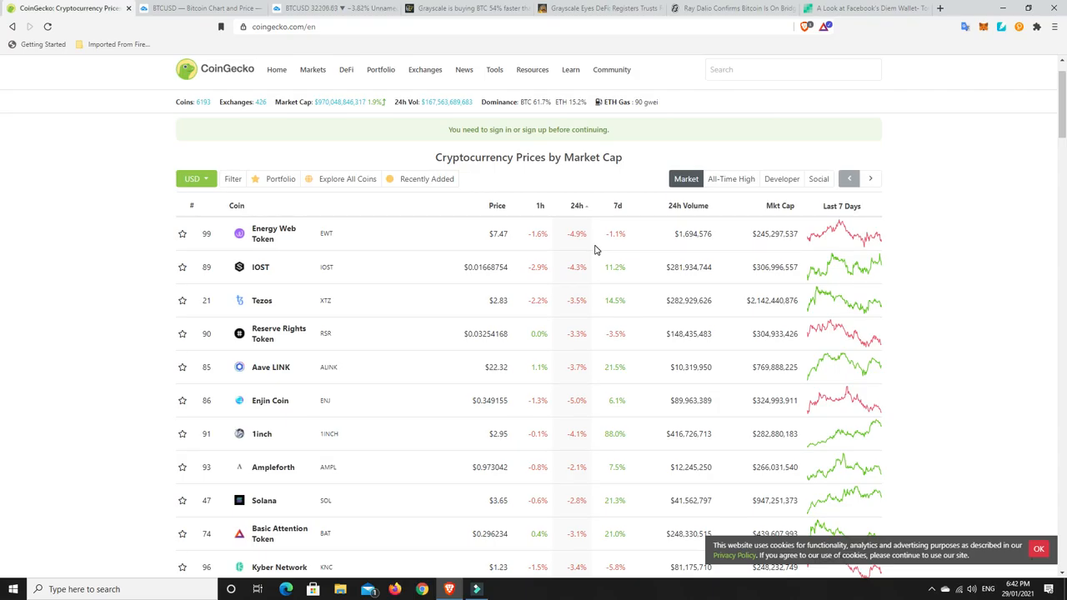
scroll("down", 3)
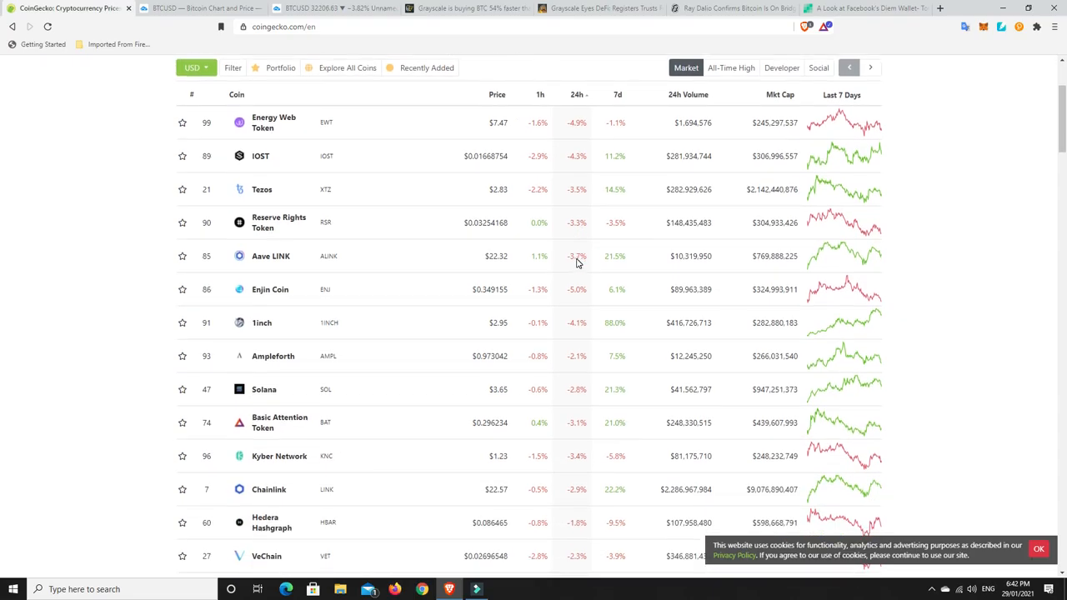
mouse_move(616, 266)
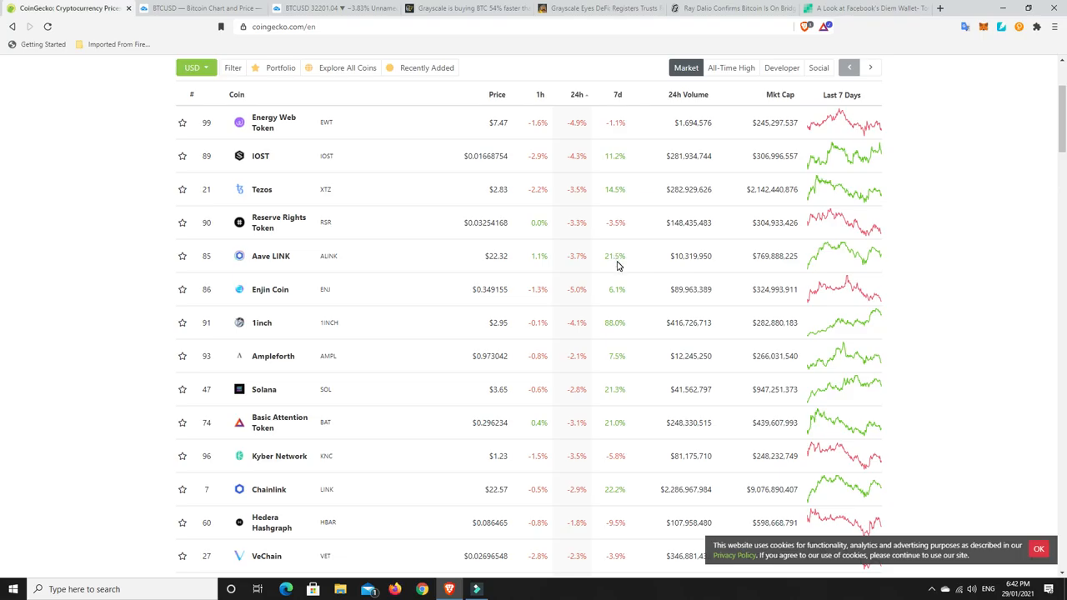
mouse_move(635, 337)
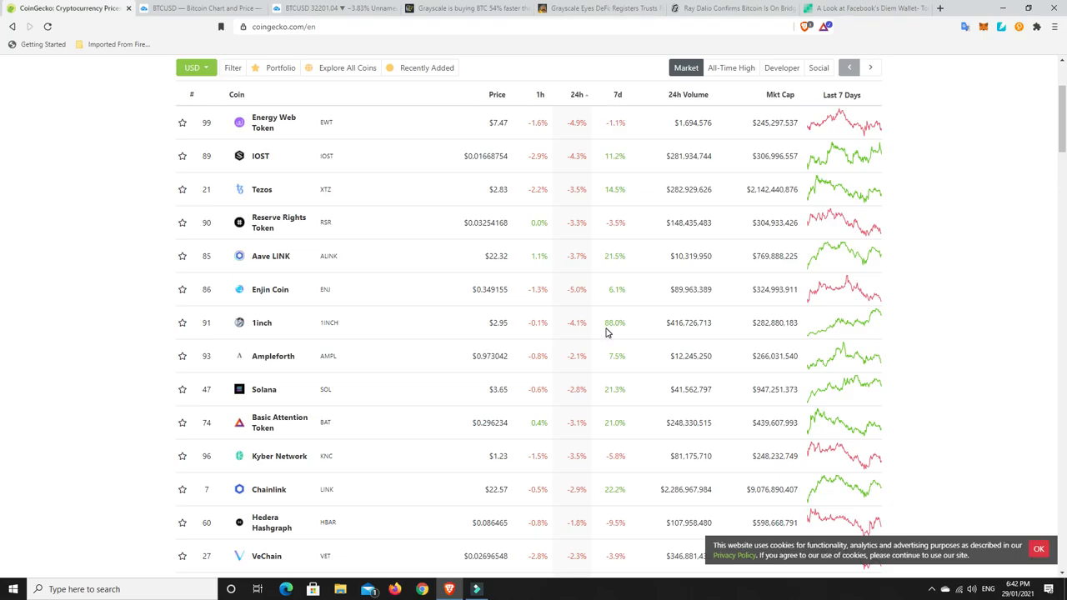
mouse_move(652, 317)
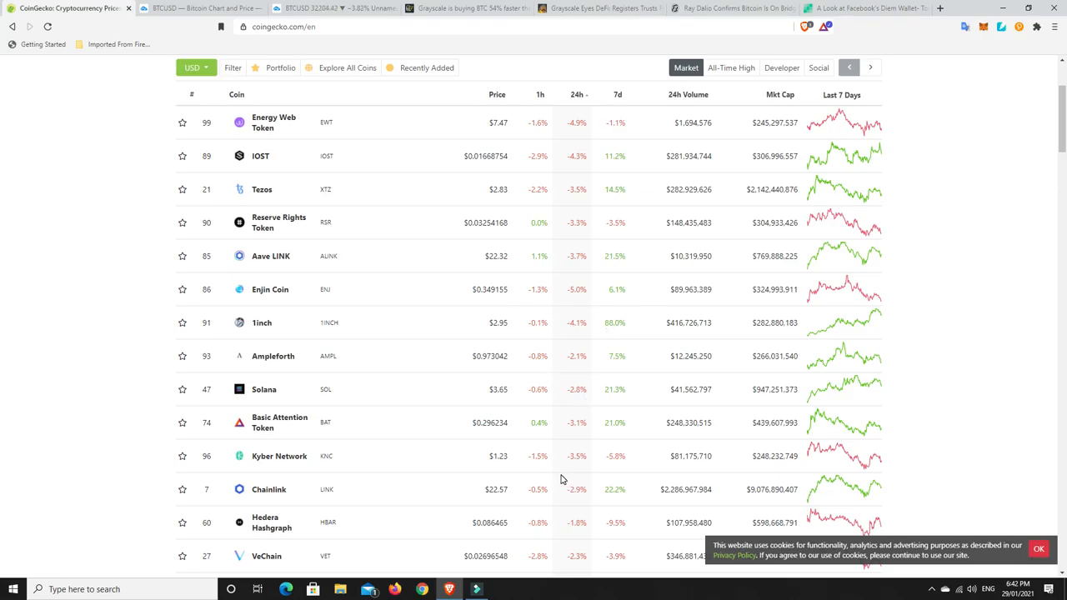
mouse_move(597, 466)
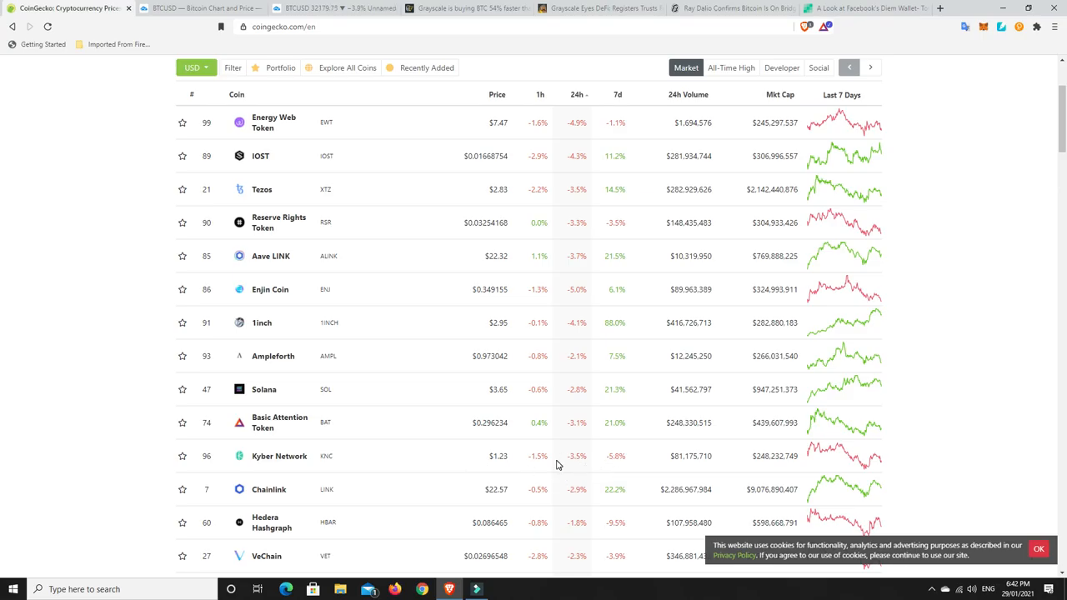
mouse_move(548, 466)
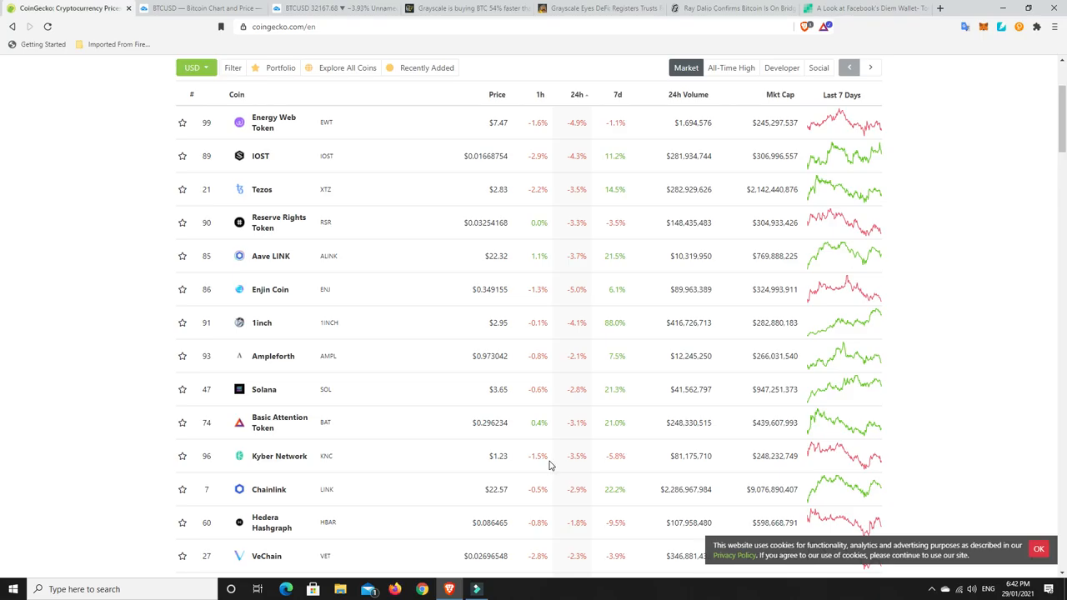
mouse_move(500, 468)
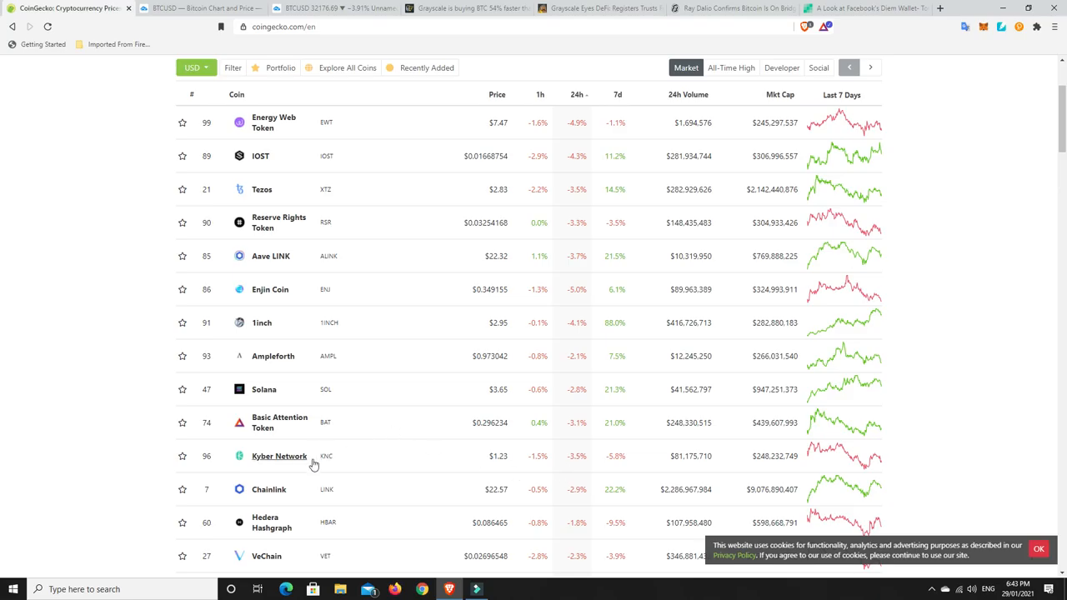
mouse_move(285, 459)
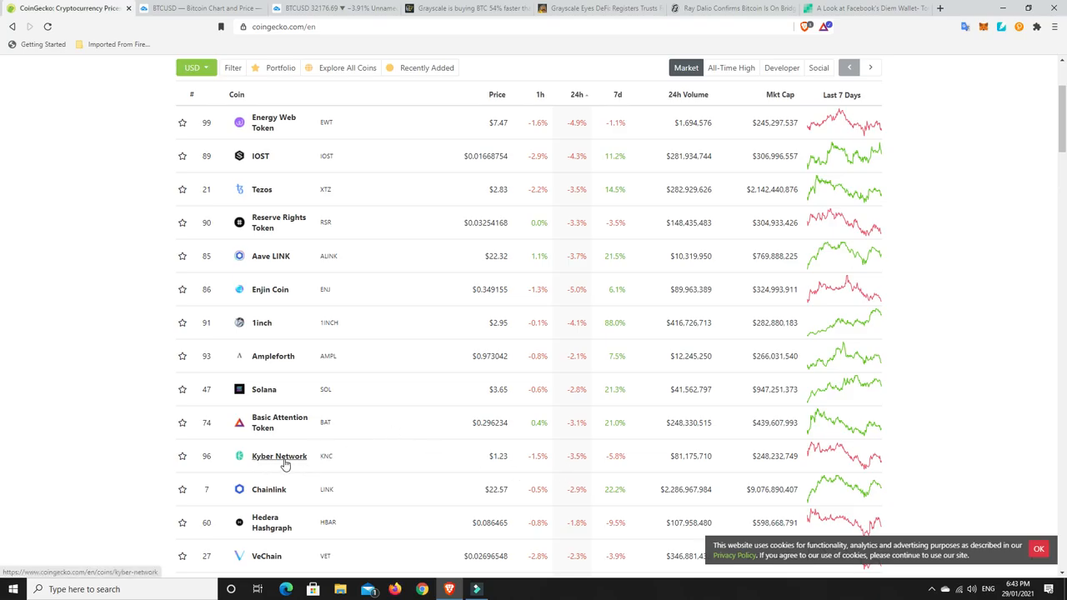
mouse_move(595, 453)
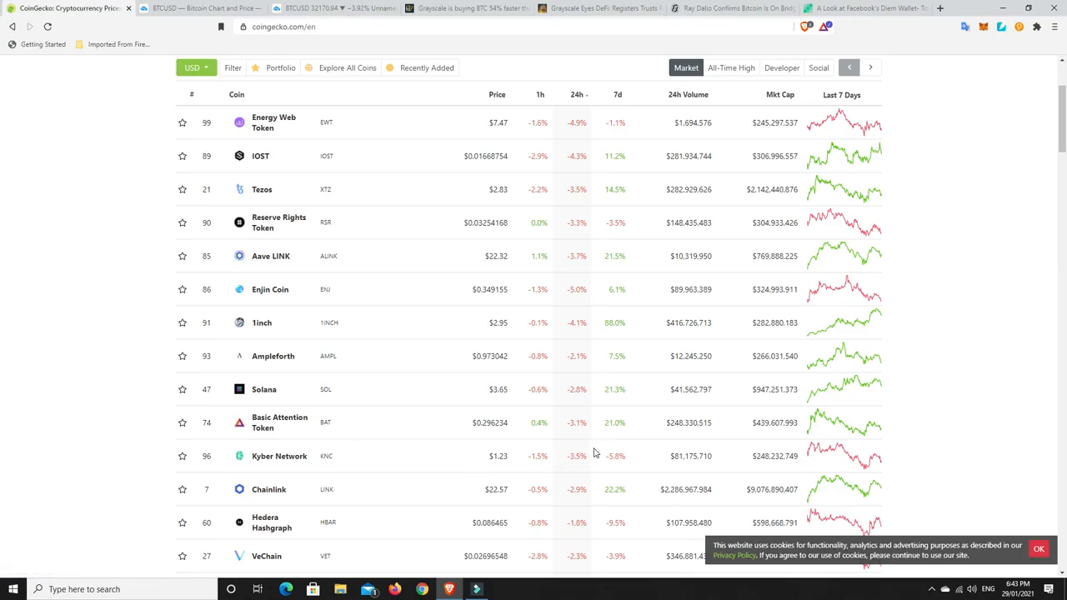
mouse_move(567, 469)
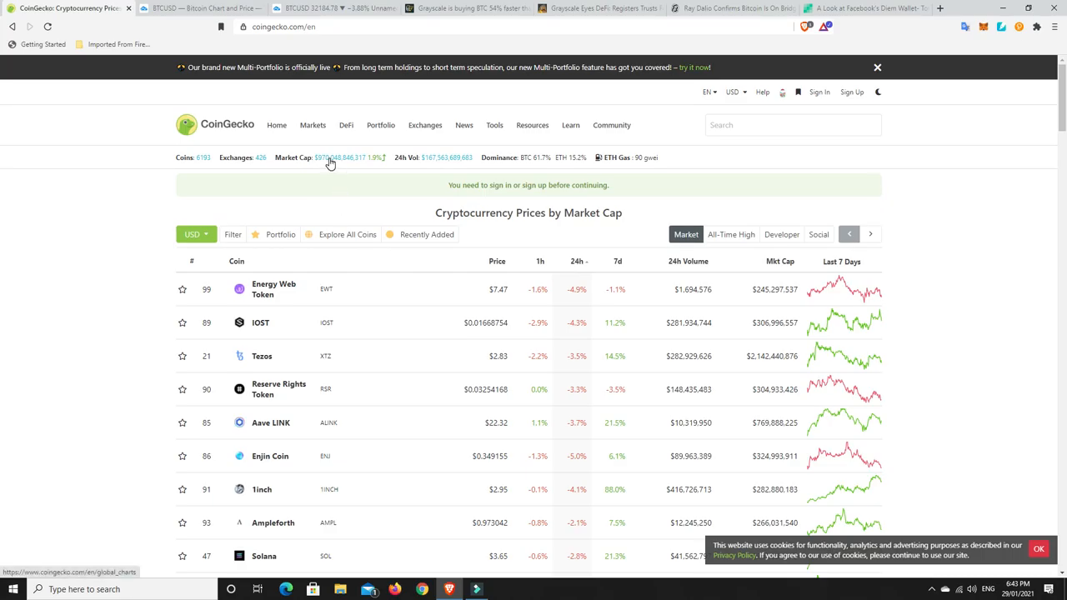
Show TradingView's daily BTCUSD chart with the red projection line heading lower into February.
left_click(334, 7)
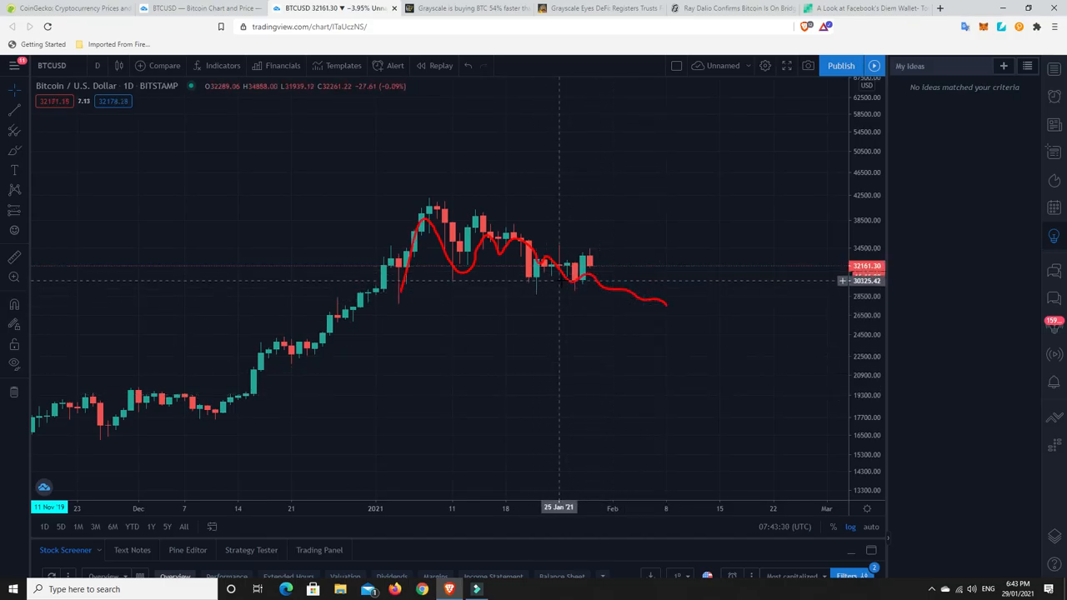
mouse_move(592, 257)
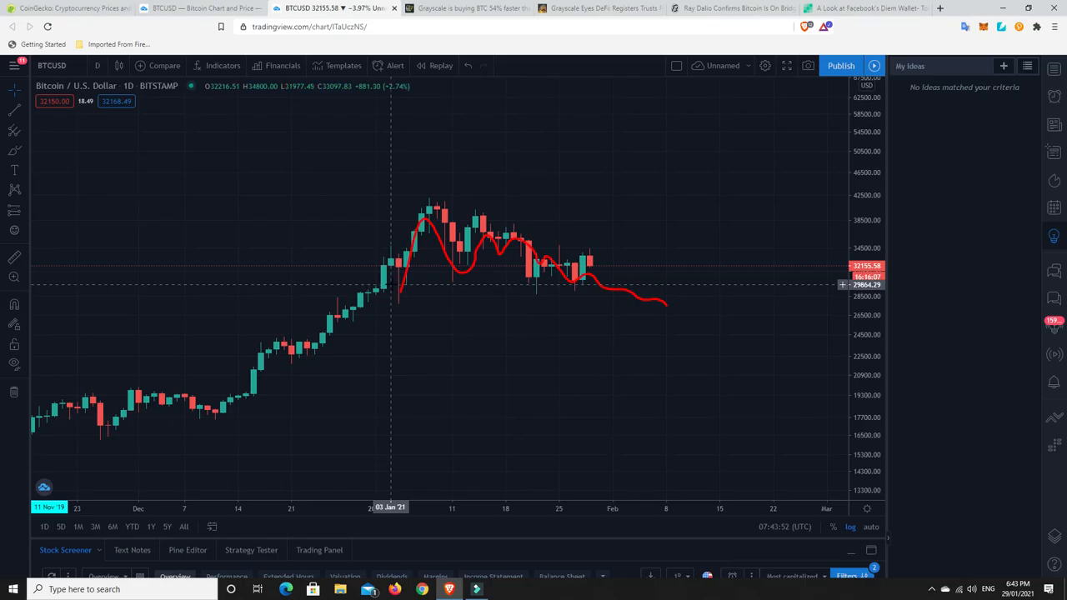
mouse_move(383, 290)
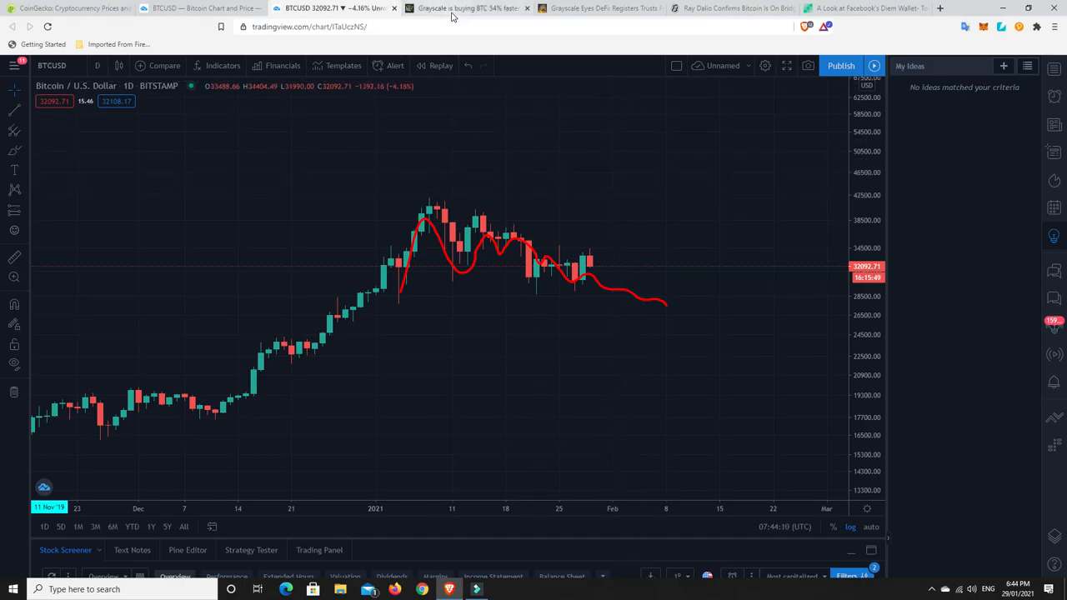
Bring up Cointelegraph's 'Grayscale is buying BTC 54% faster than it is mined' article.
left_click(466, 7)
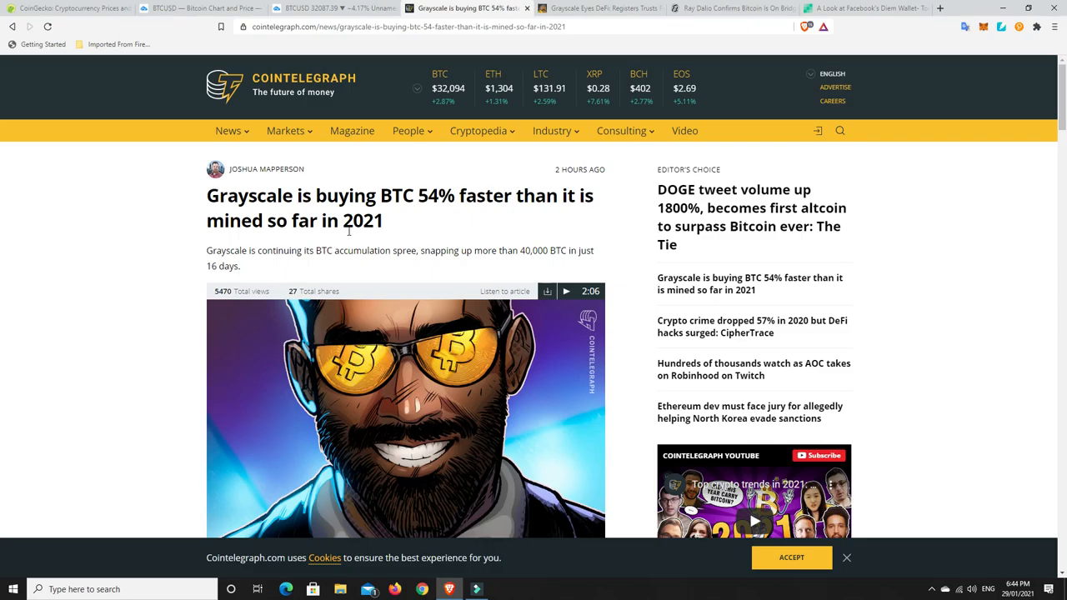
mouse_move(402, 364)
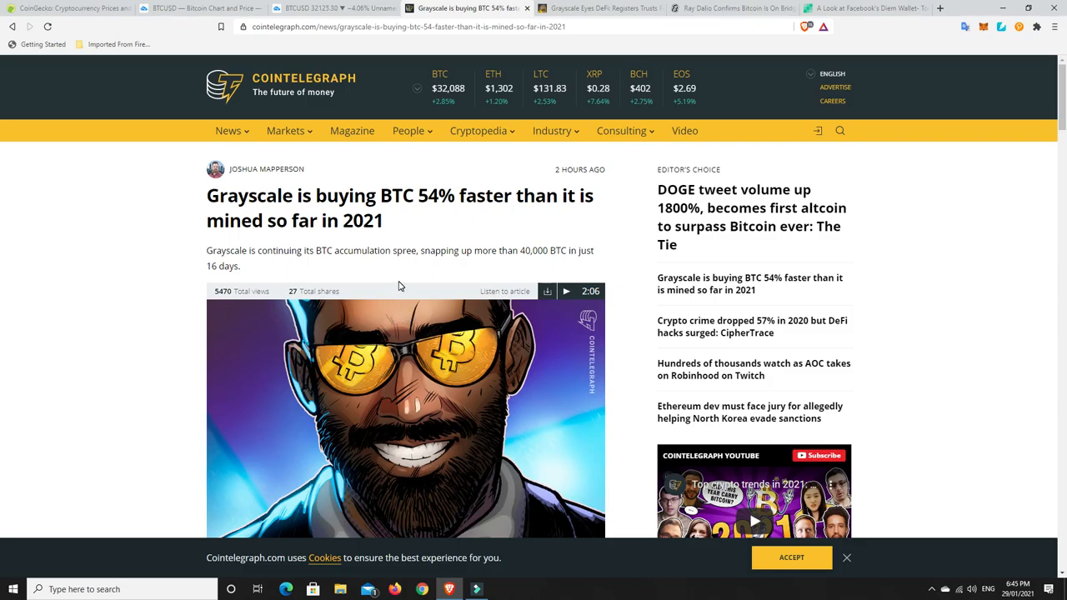
mouse_move(469, 111)
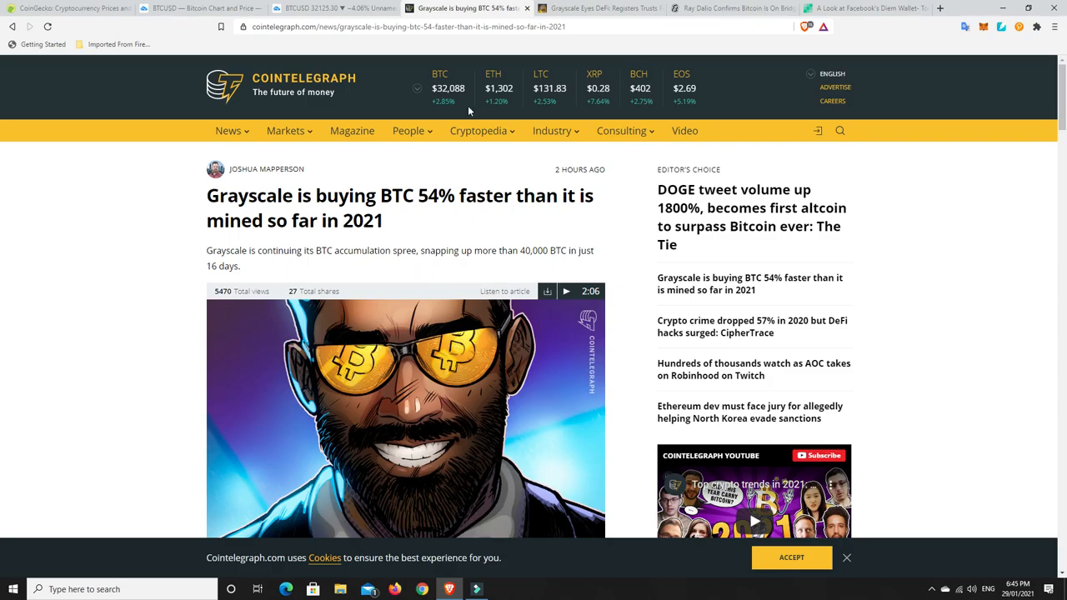
Read CryptoPotato's 'Grayscale Eyes DeFi' article down to its bullet points.
left_click(600, 8)
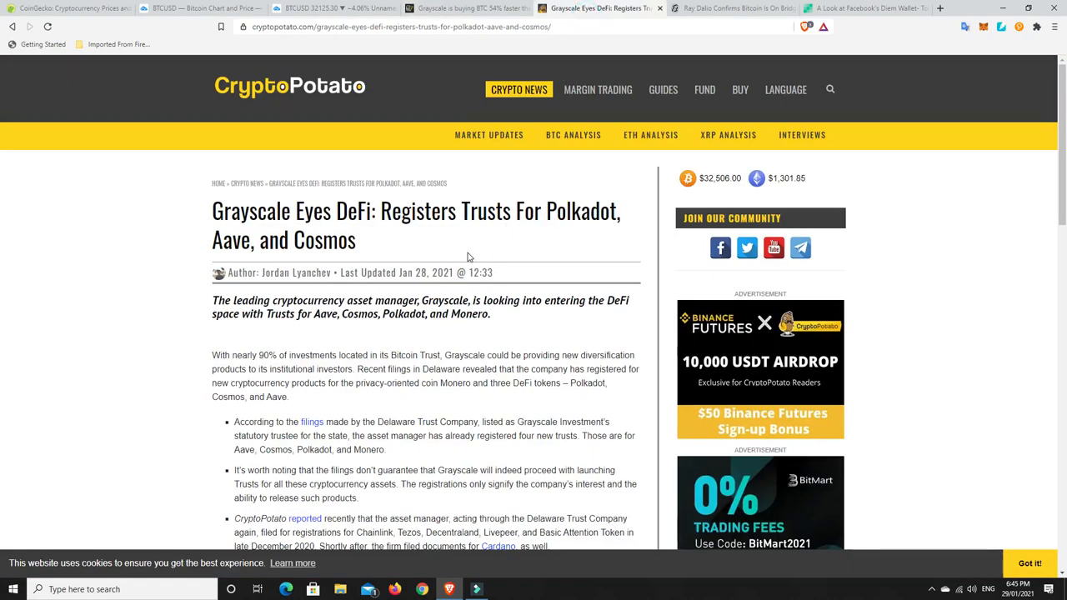
mouse_move(414, 256)
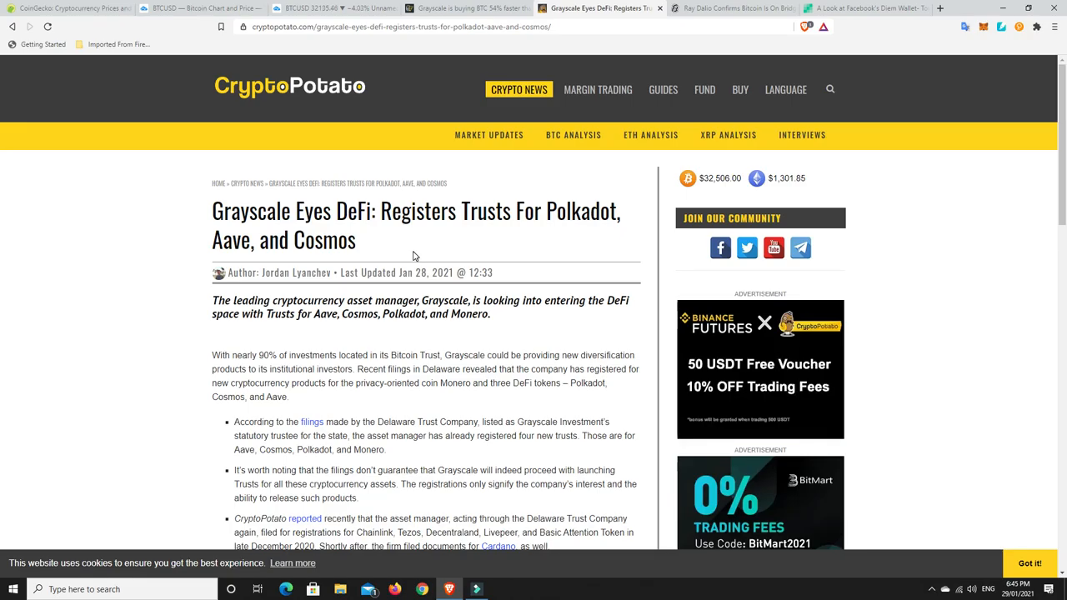
mouse_move(430, 248)
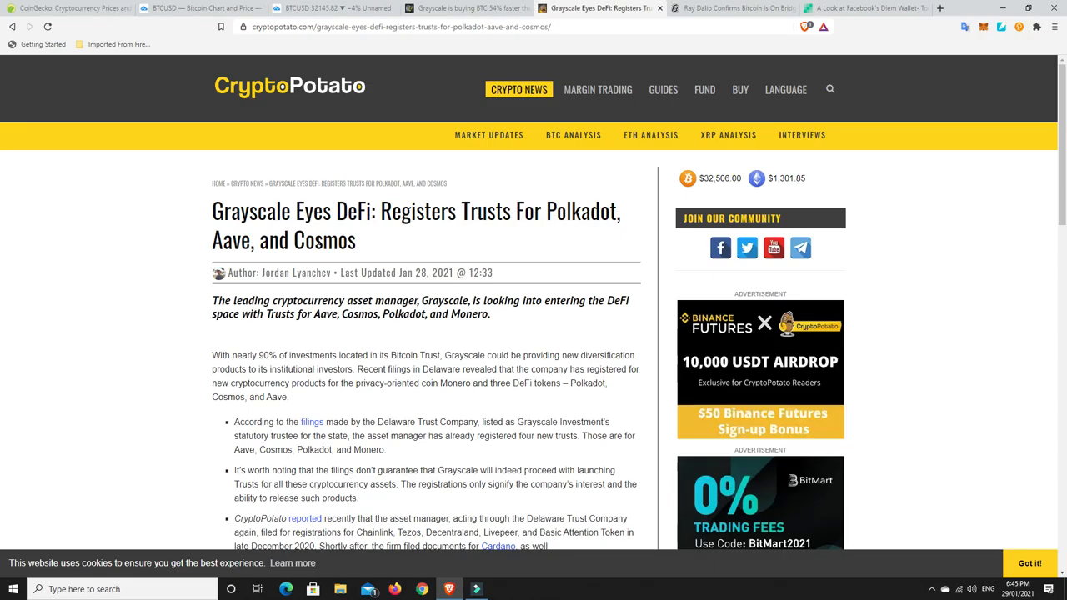
scroll("down", 3)
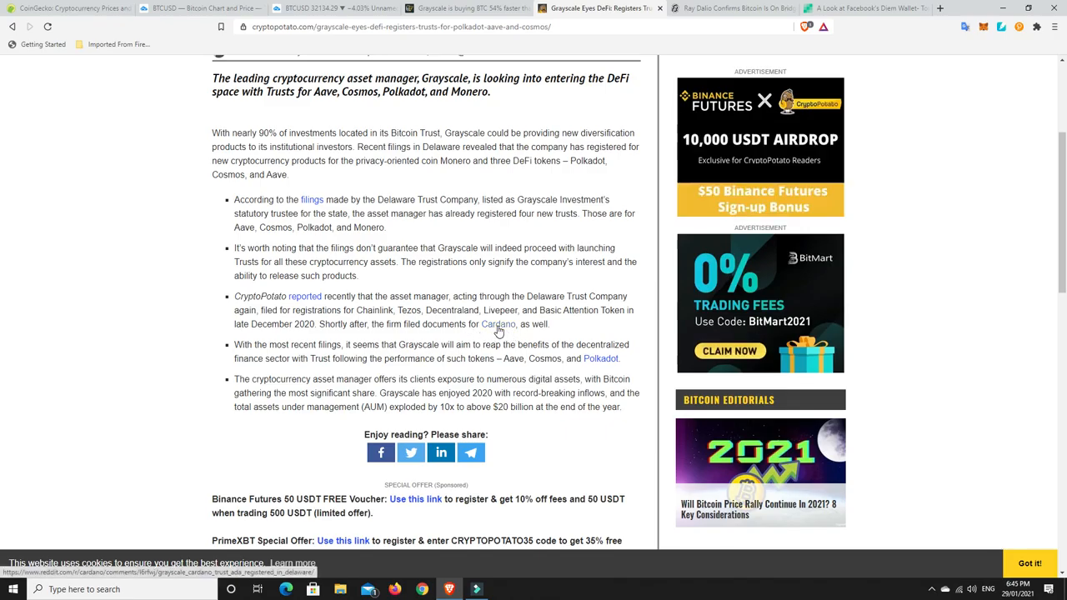
mouse_move(499, 325)
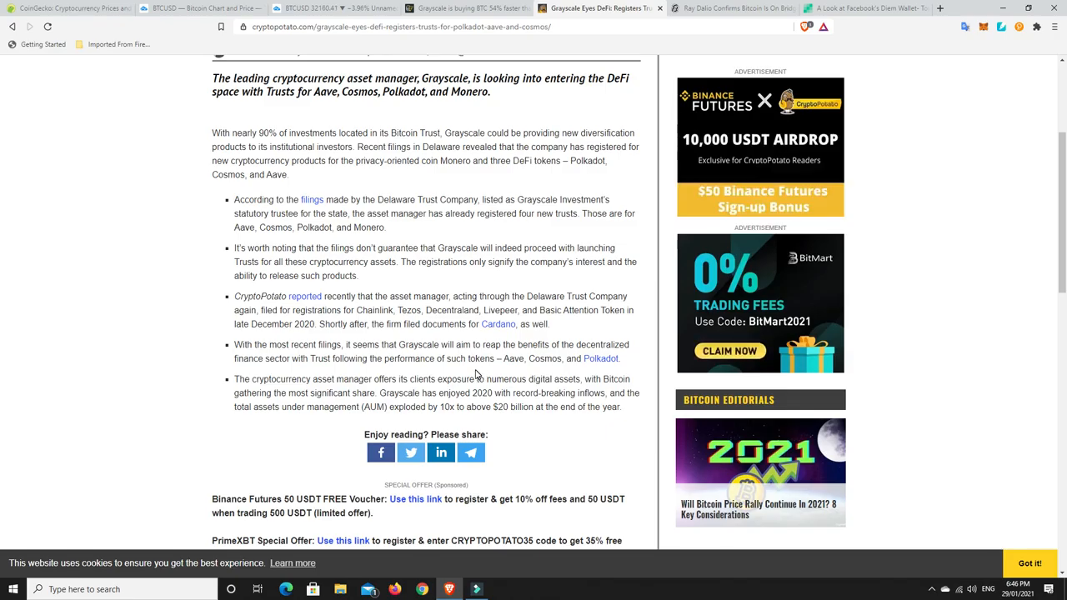
mouse_move(540, 376)
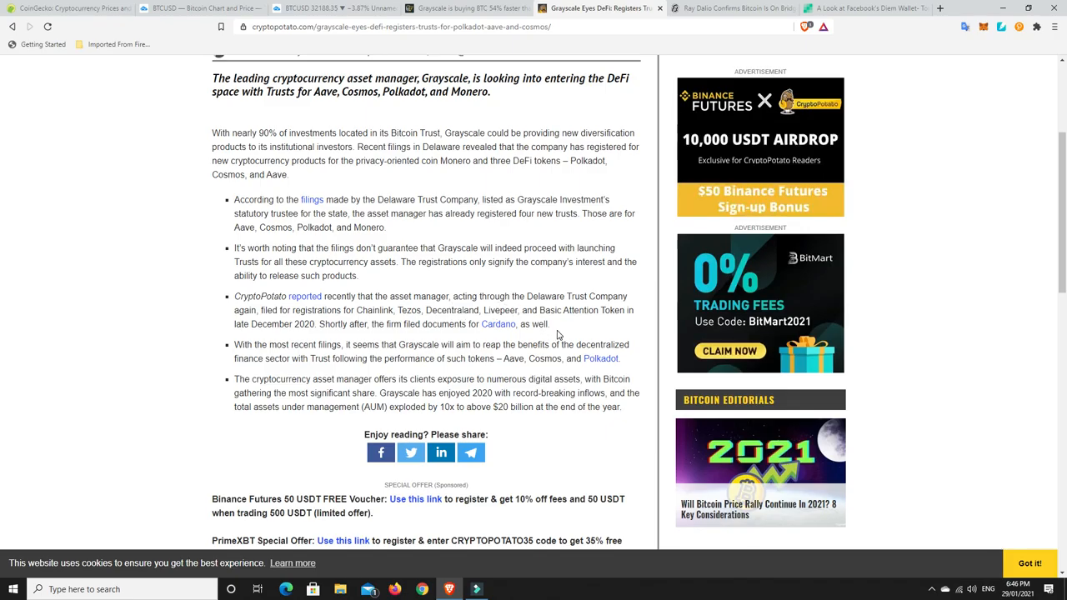
mouse_move(574, 309)
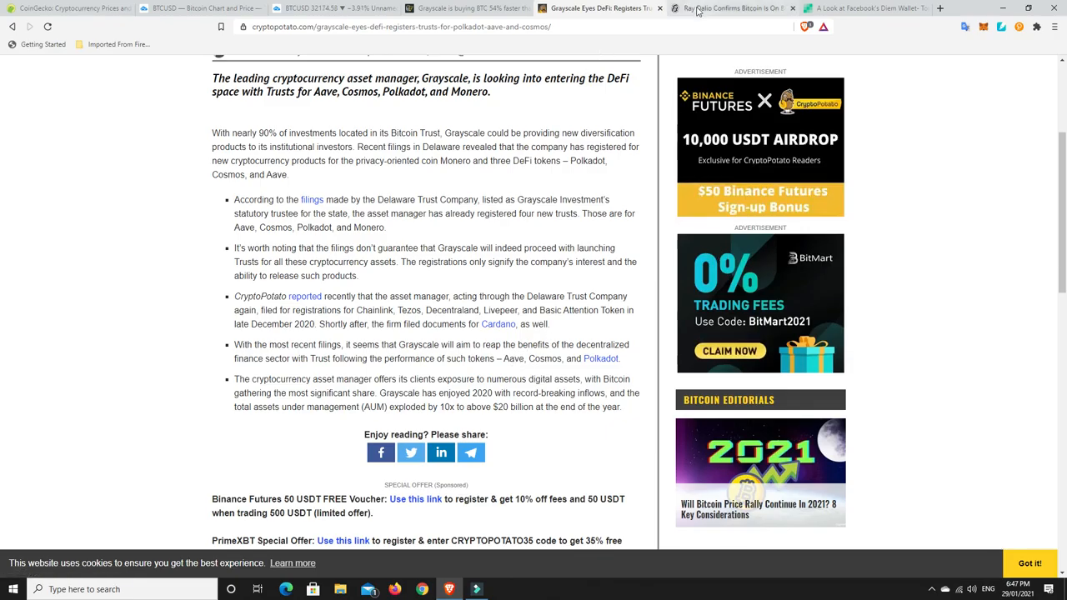
Read Decrypt's Ray Dalio Bitcoin article, then move to Bitcoin.com's Diem Wallet story.
left_click(729, 8)
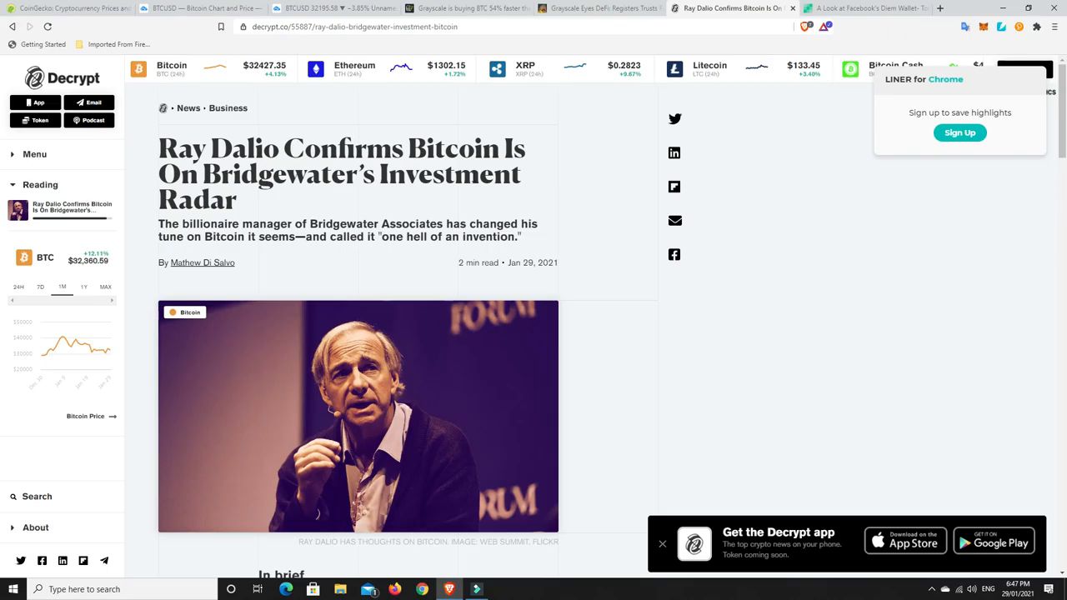
mouse_move(373, 195)
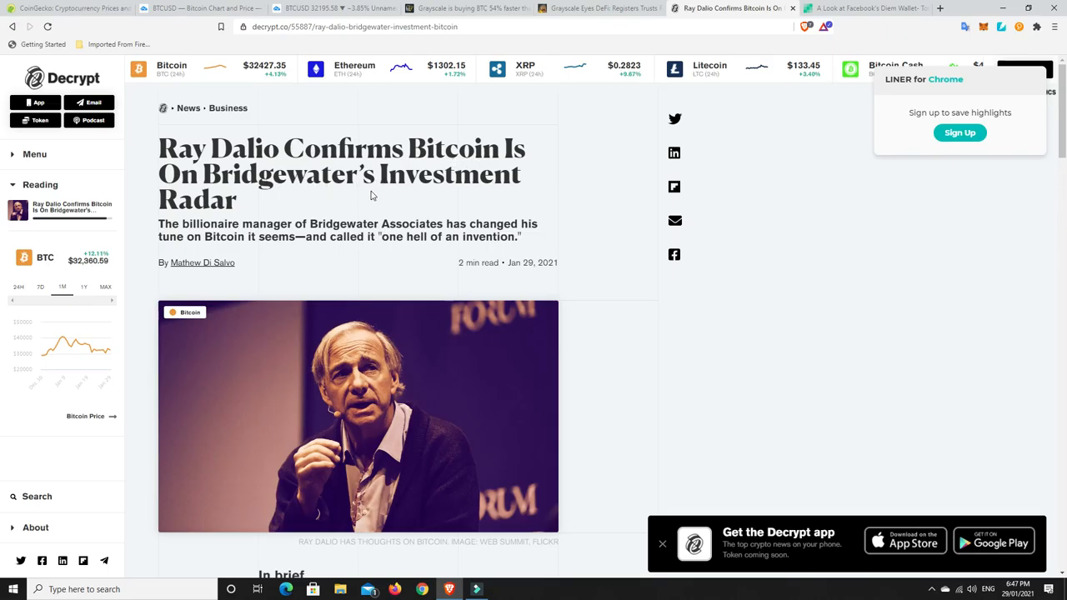
mouse_move(354, 299)
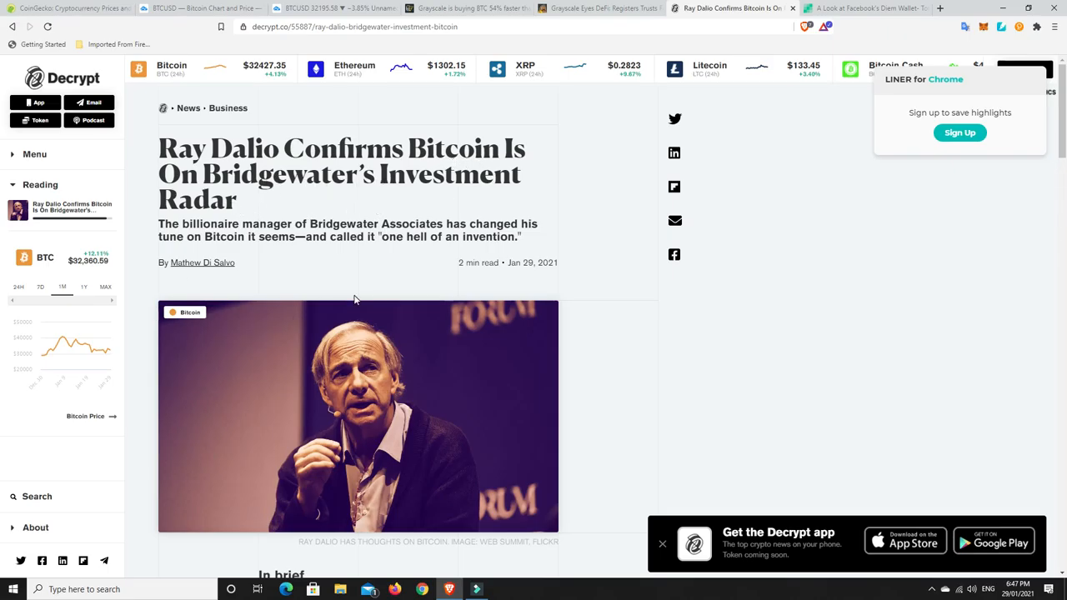
mouse_move(570, 237)
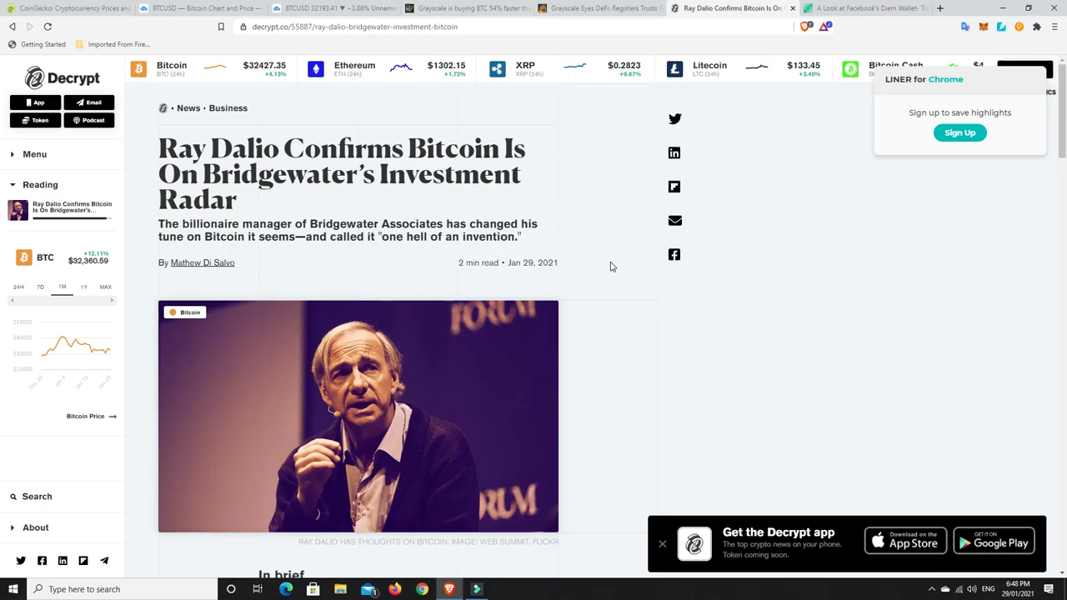
scroll("down", 3)
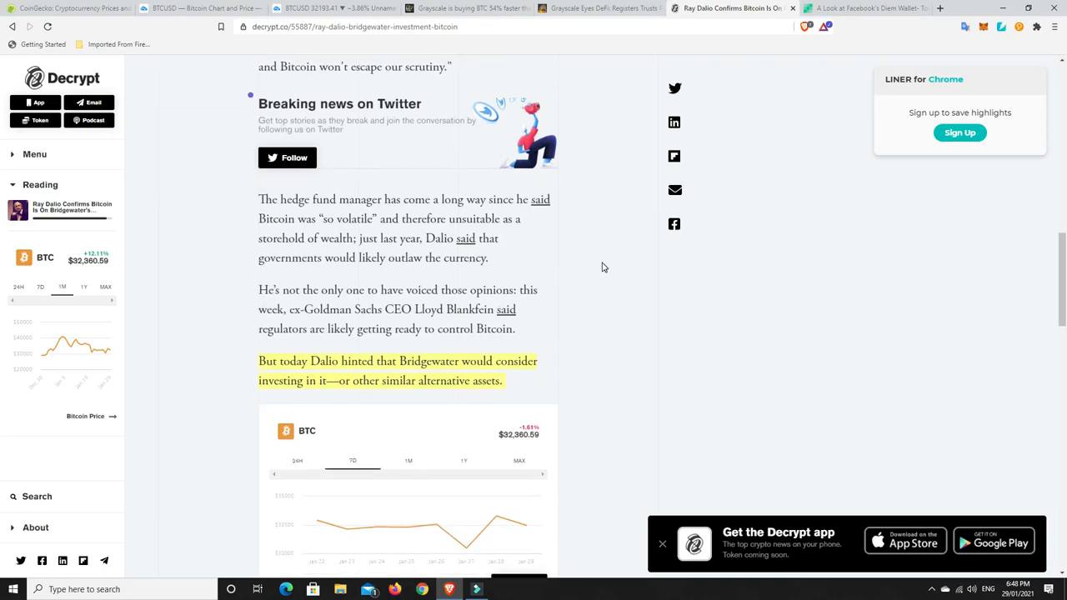
scroll("down", 3)
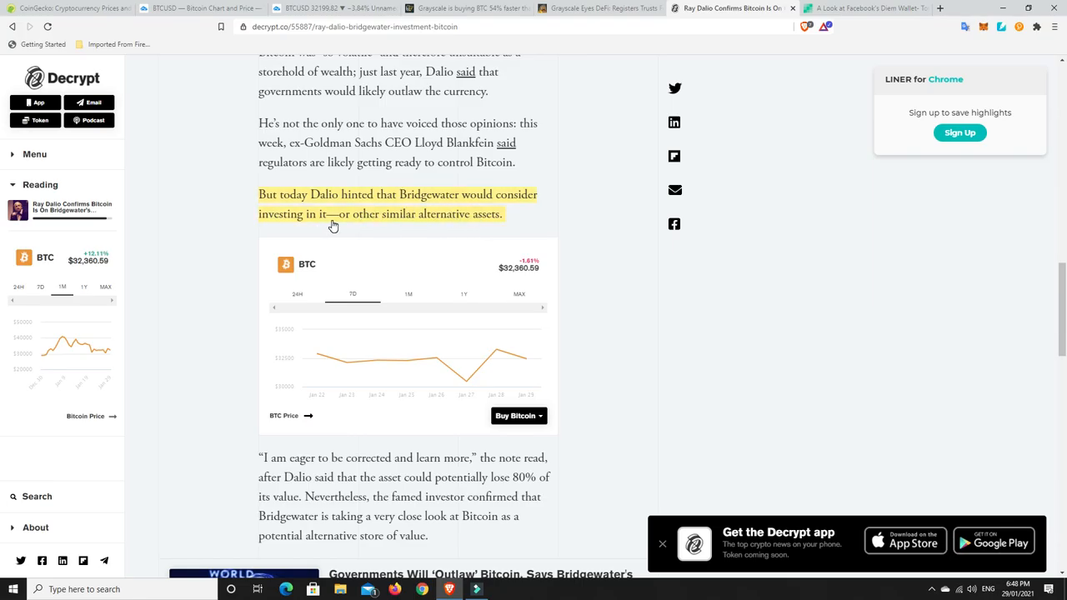
mouse_move(344, 218)
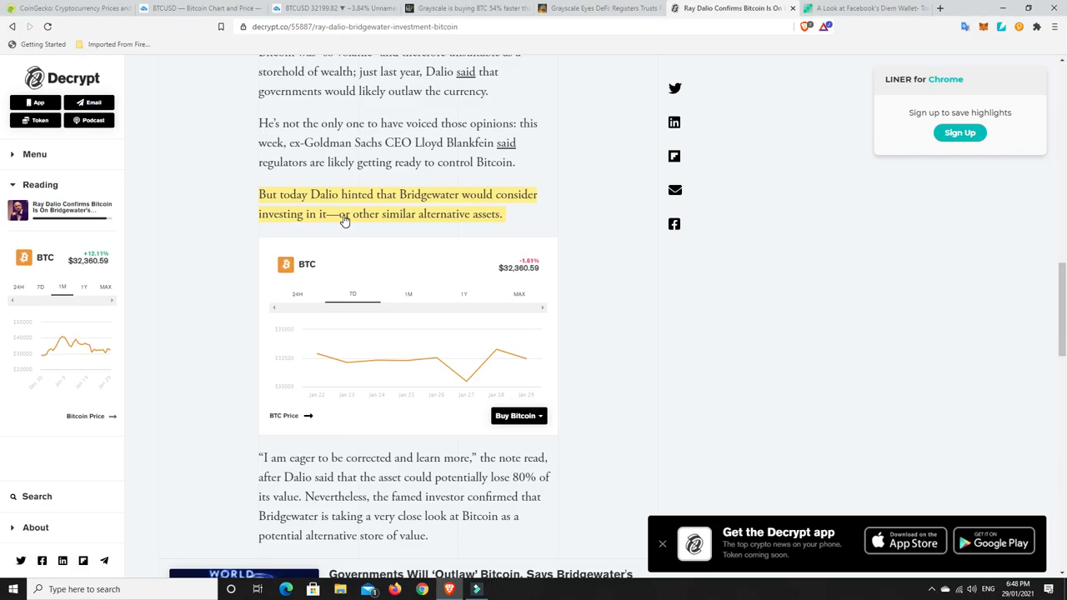
mouse_move(437, 223)
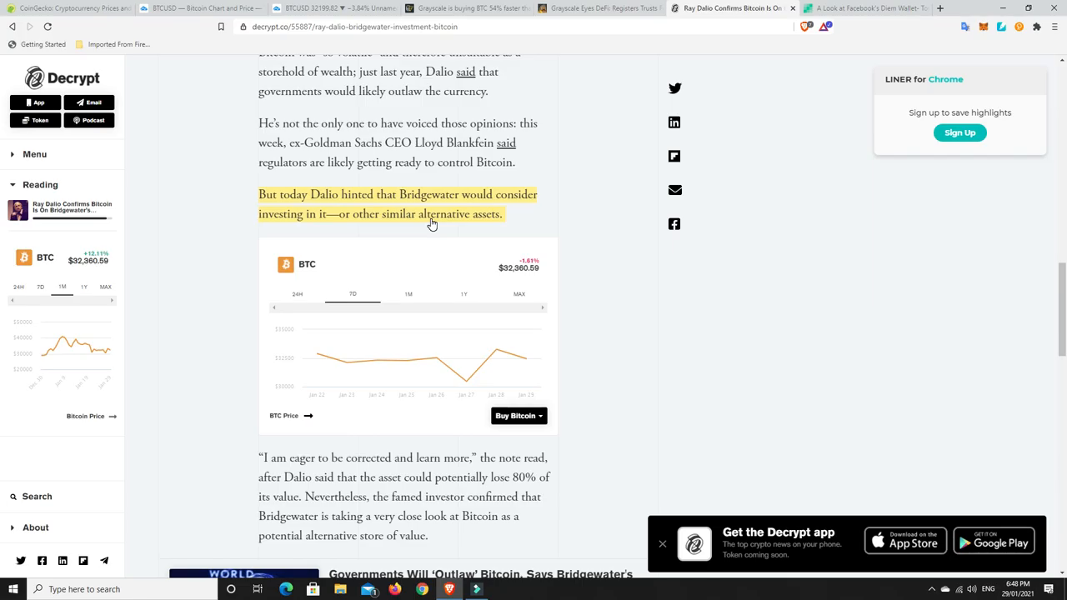
mouse_move(419, 228)
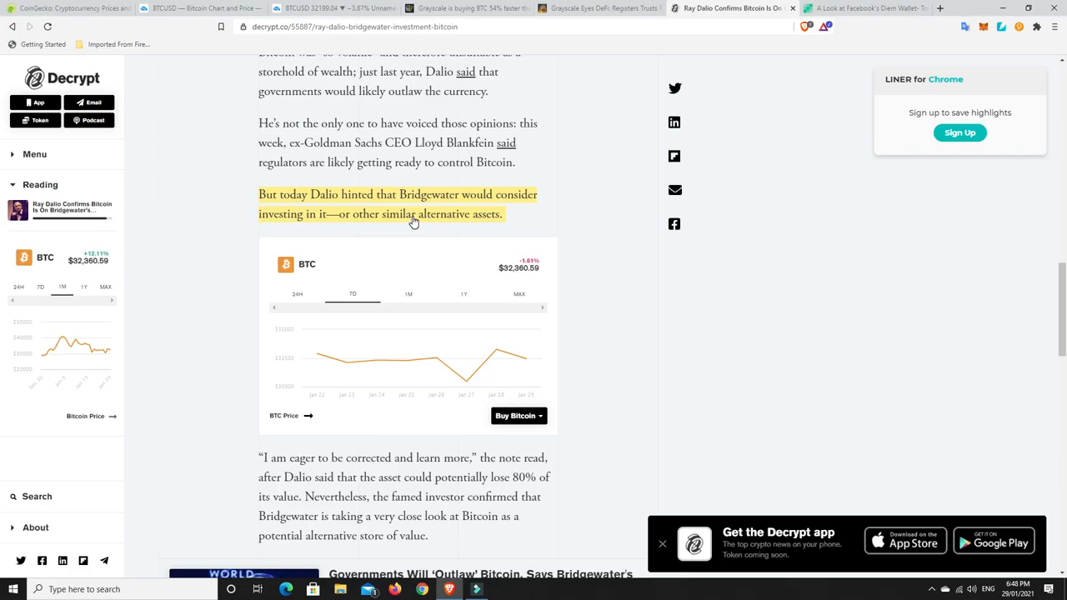
mouse_move(470, 227)
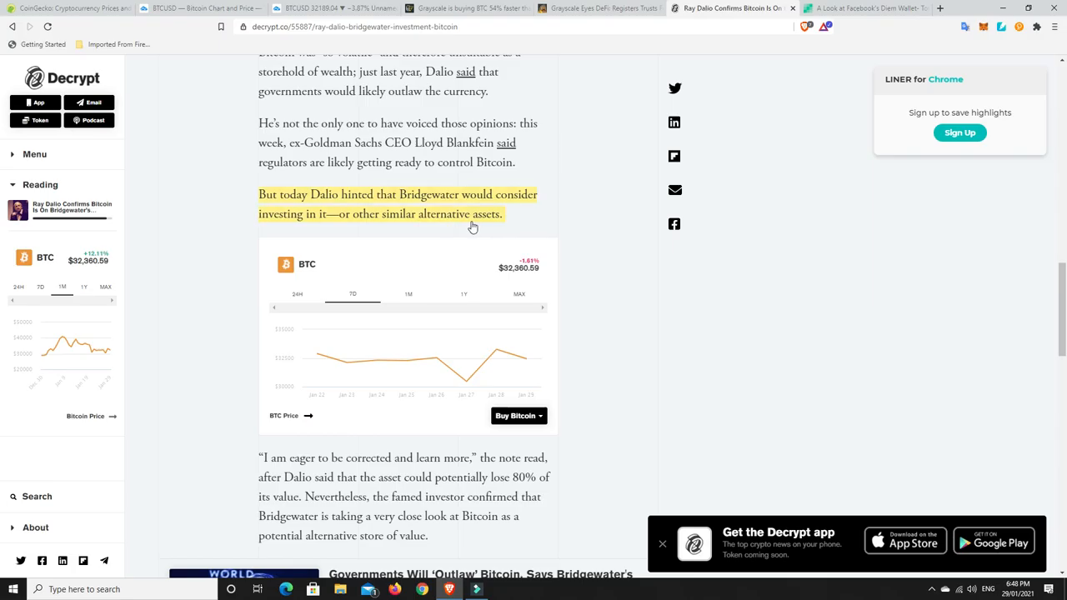
mouse_move(546, 228)
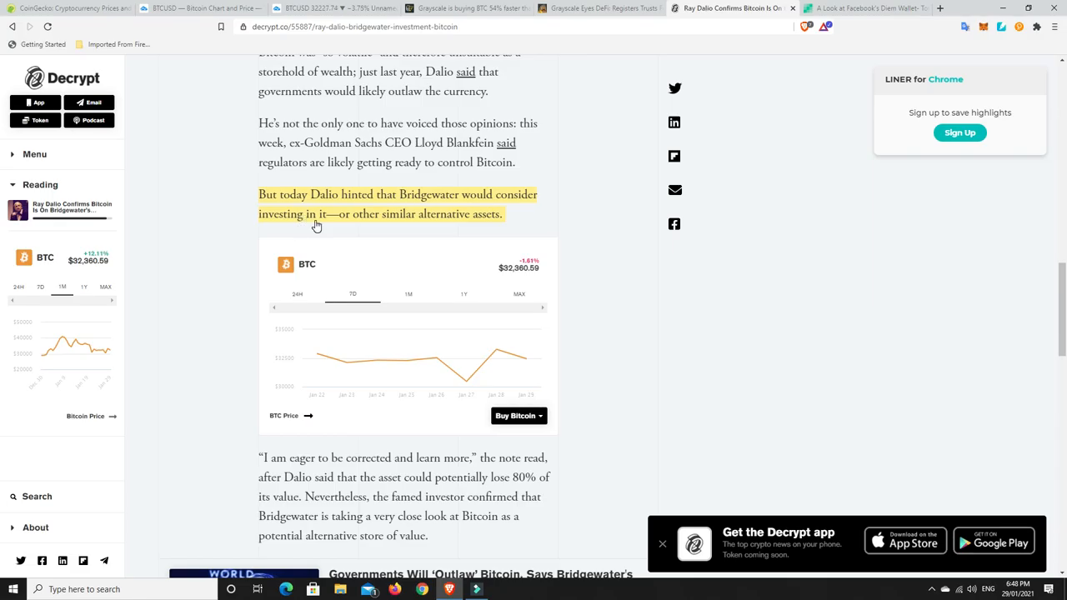
mouse_move(380, 220)
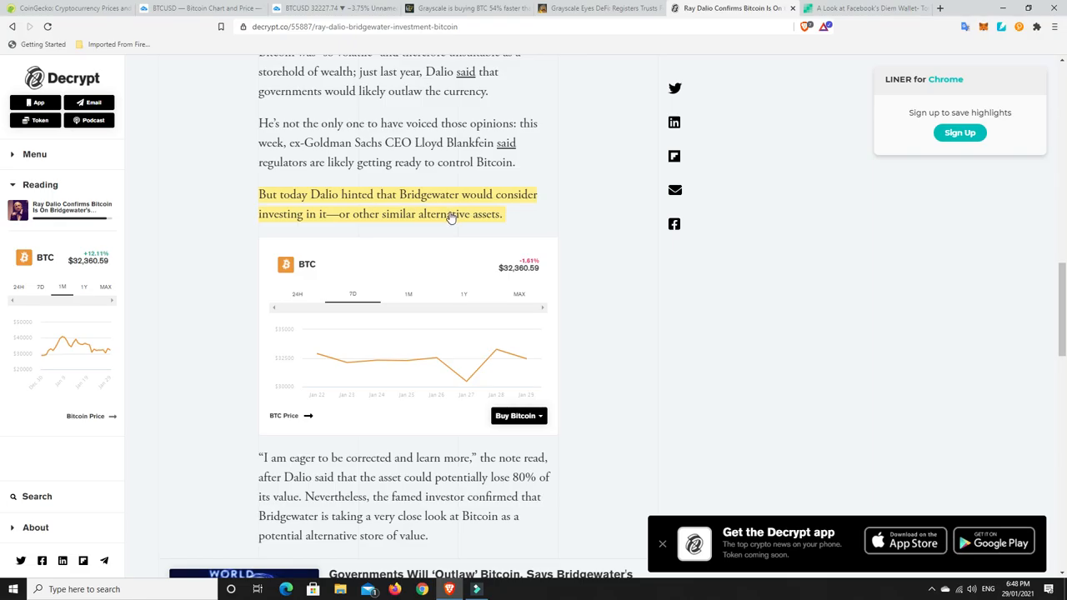
mouse_move(566, 212)
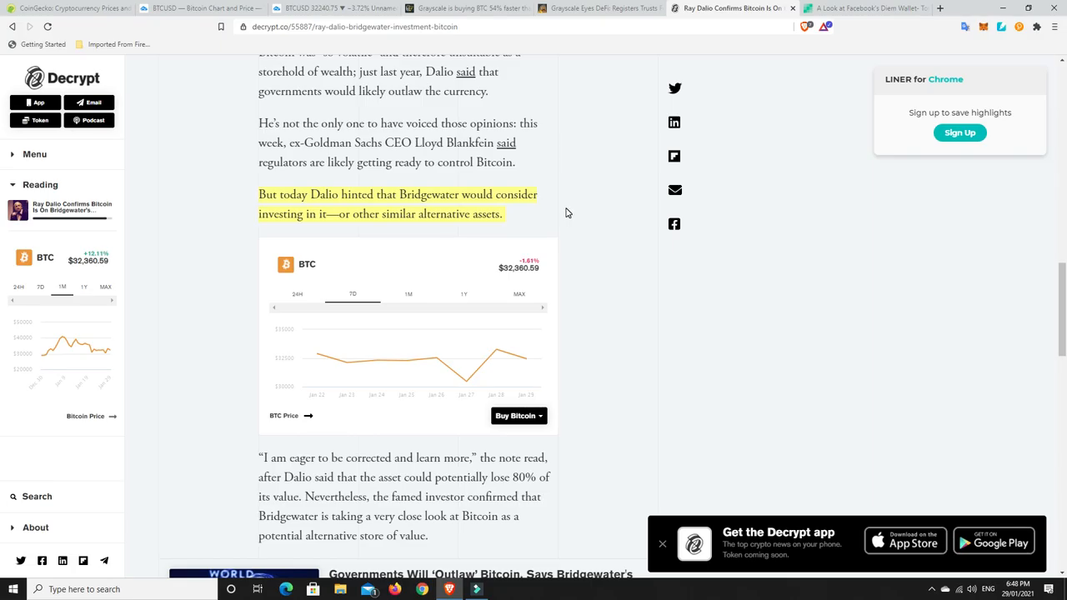
left_click(867, 8)
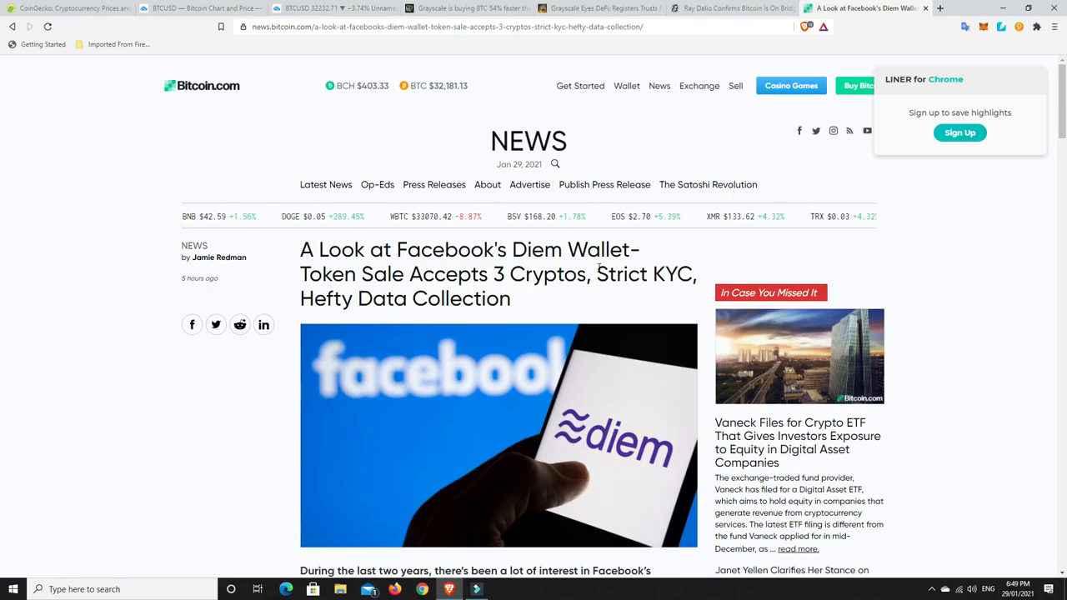
Scroll the Diem Wallet article to its opening paragraph on the diem pre-sale.
scroll("down", 3)
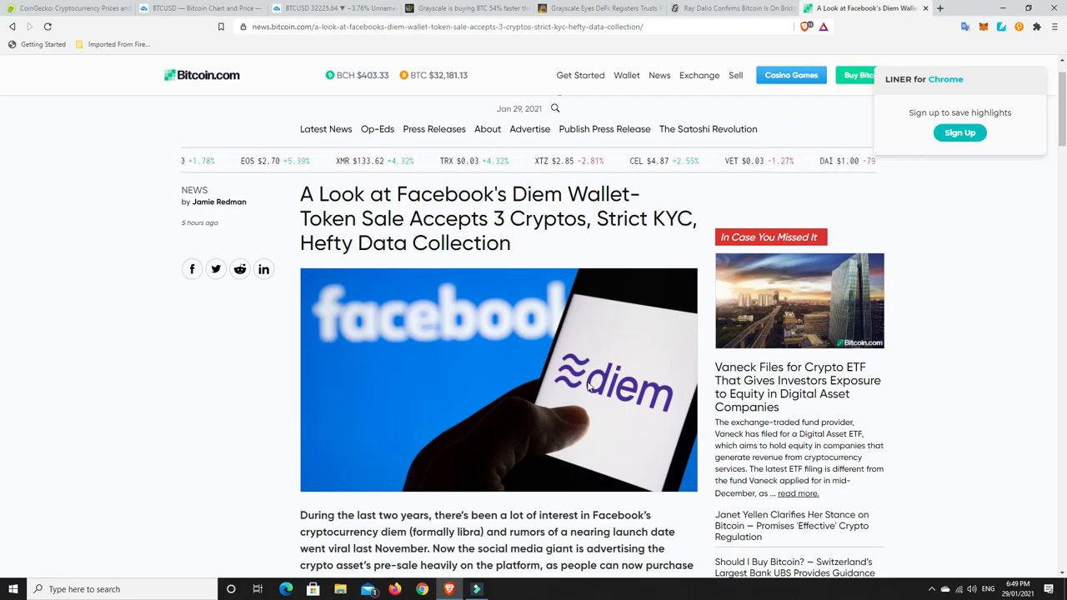
mouse_move(521, 372)
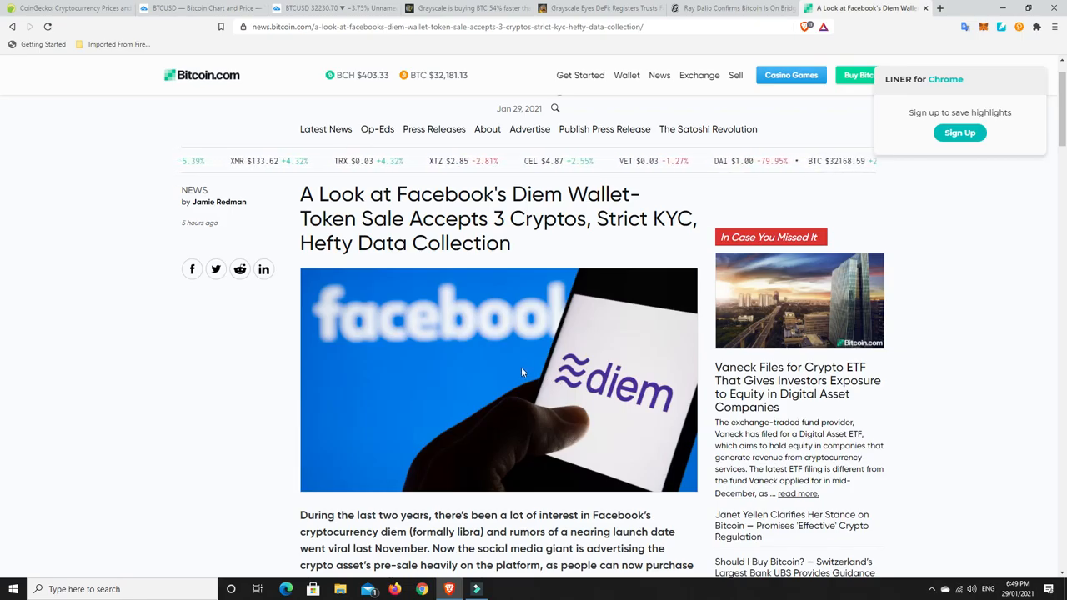
scroll("down", 3)
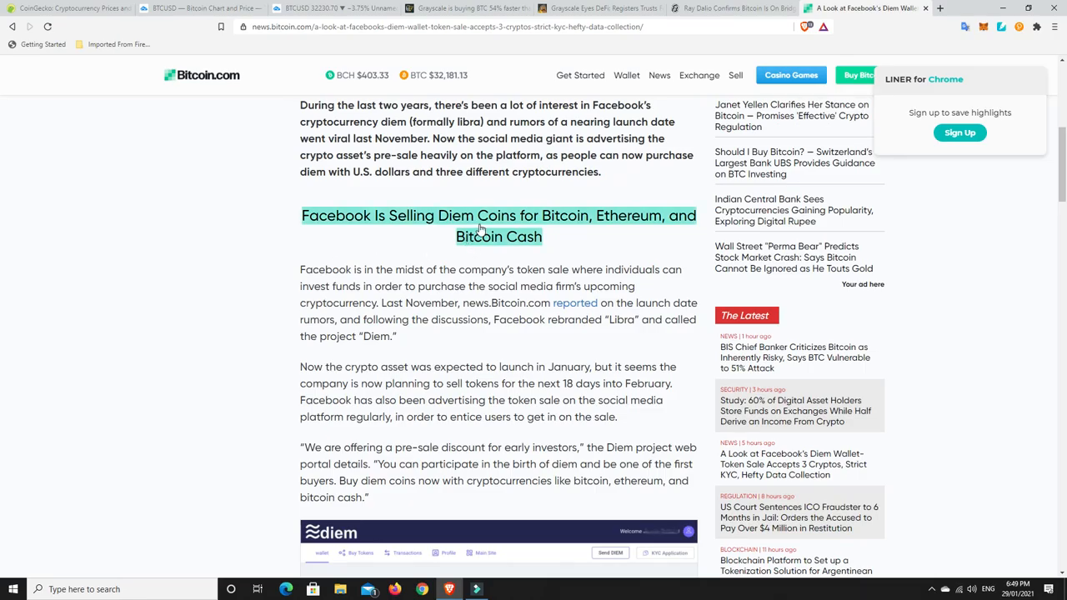
mouse_move(588, 228)
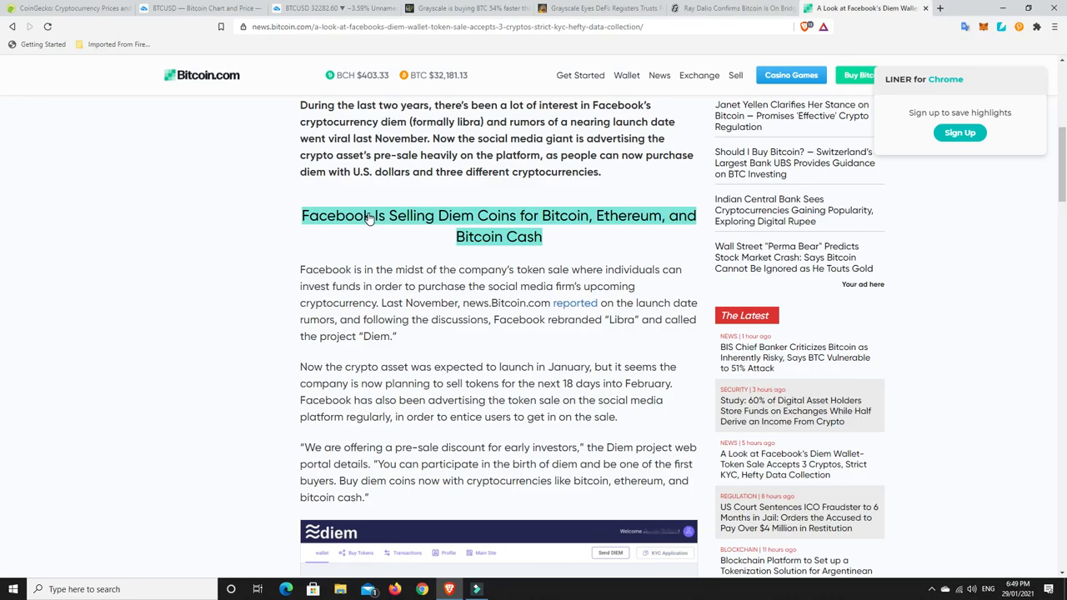
mouse_move(608, 223)
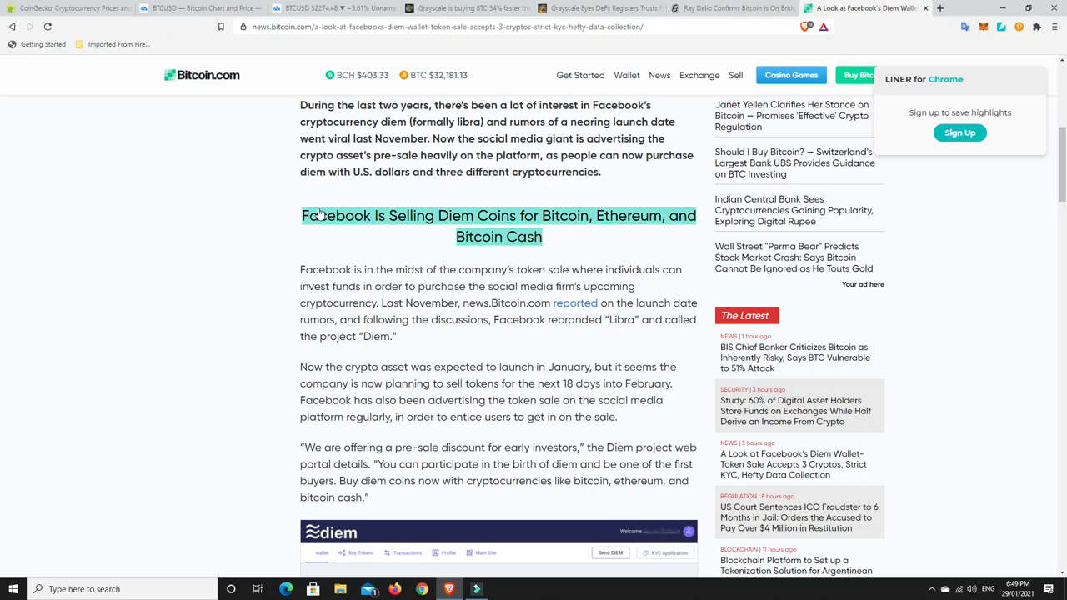
mouse_move(350, 225)
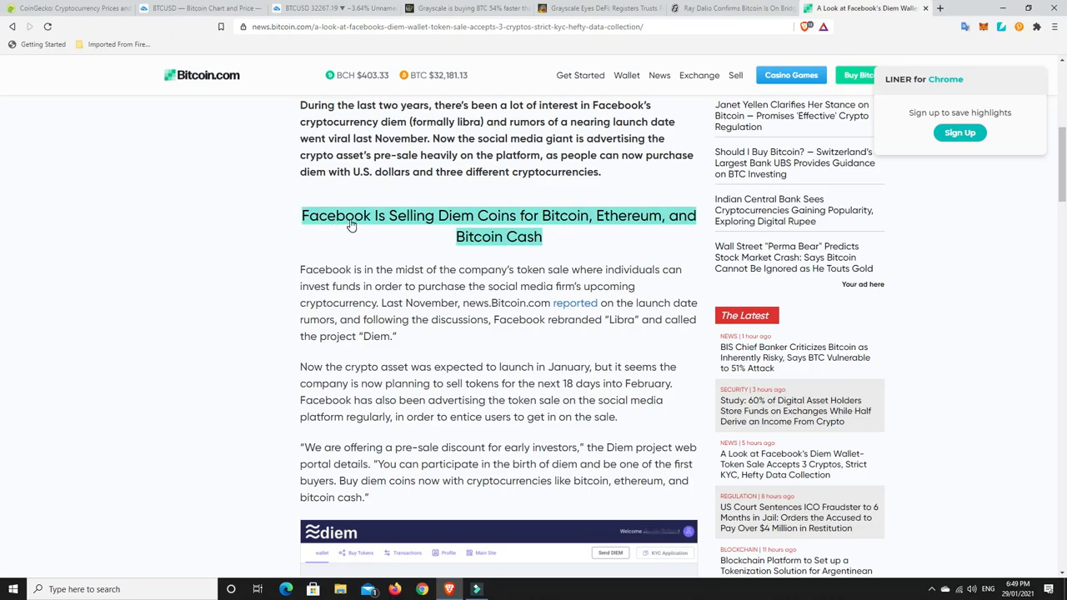
mouse_move(447, 219)
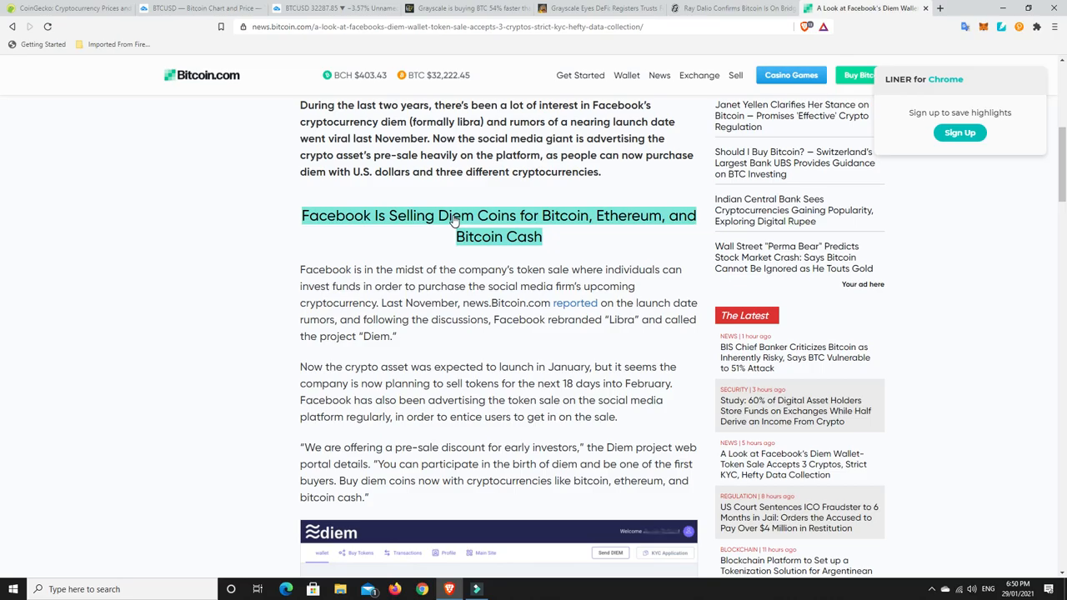
mouse_move(577, 226)
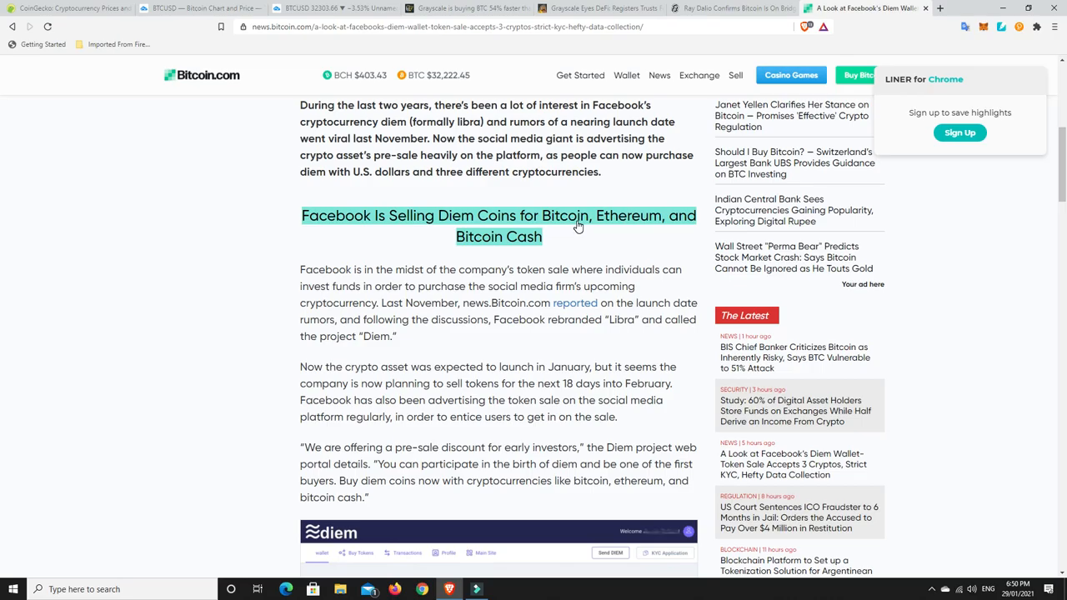
mouse_move(430, 226)
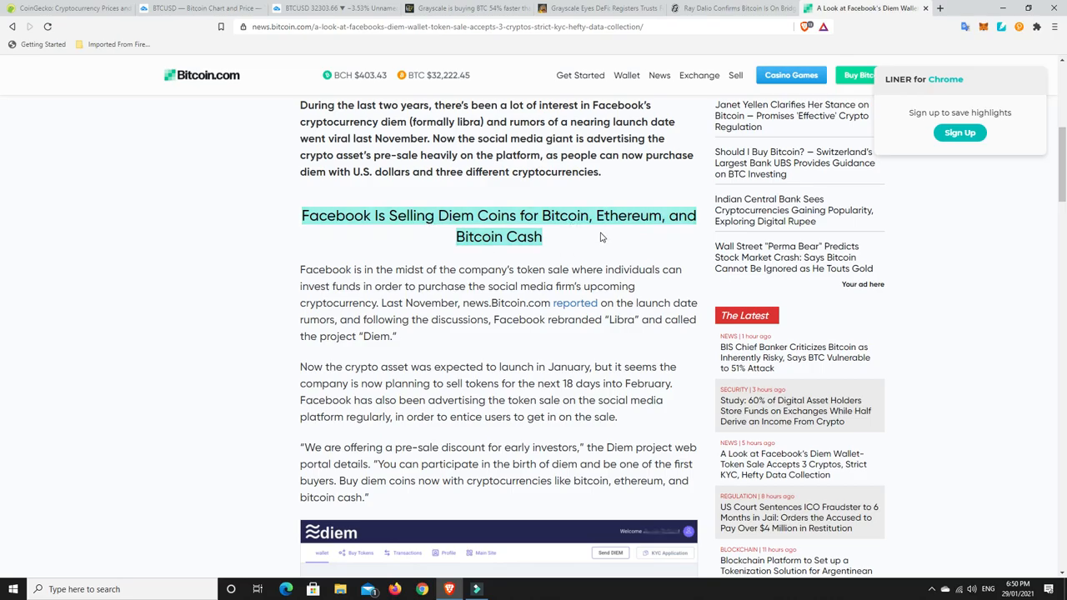
mouse_move(414, 224)
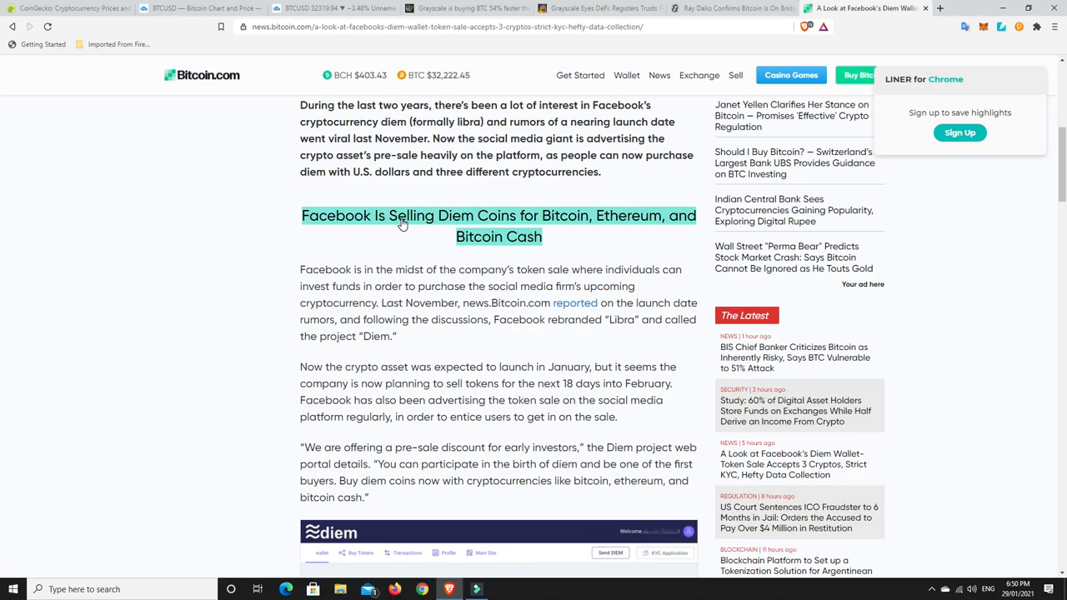
scroll("up", 3)
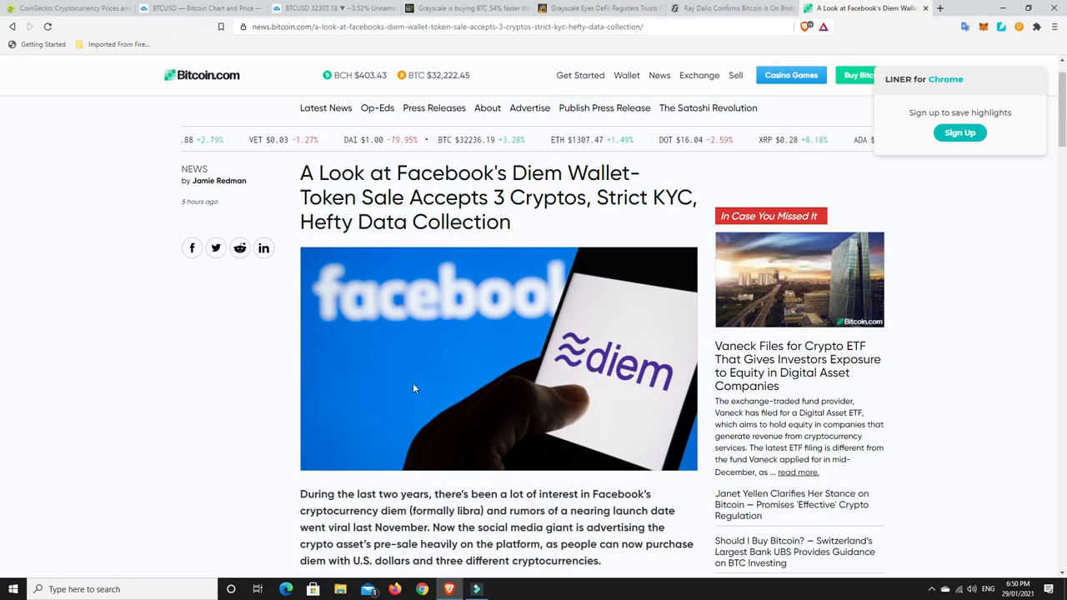
mouse_move(549, 386)
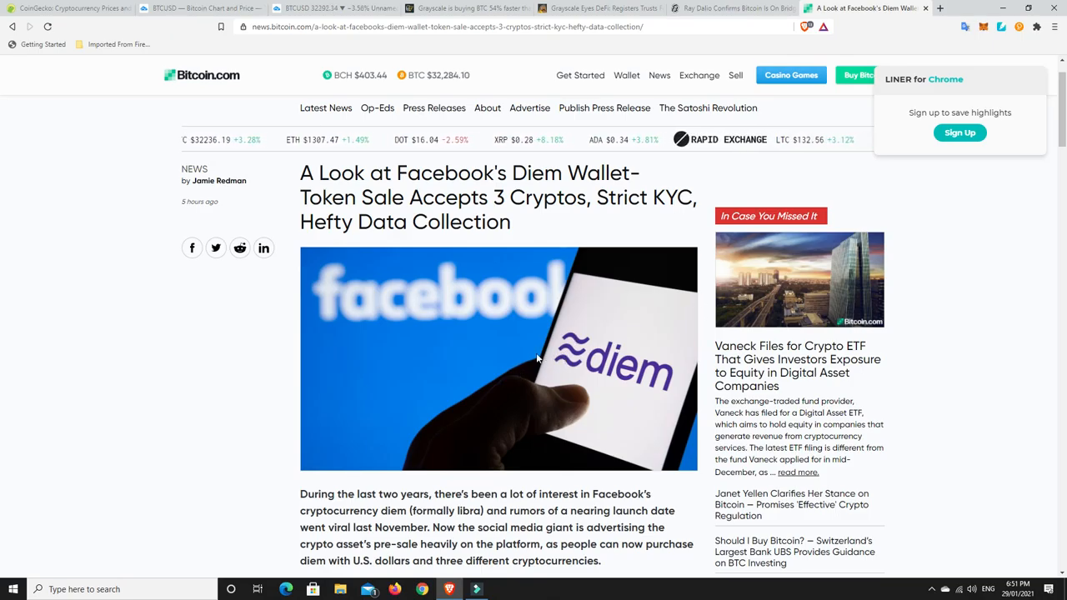
scroll("down", 3)
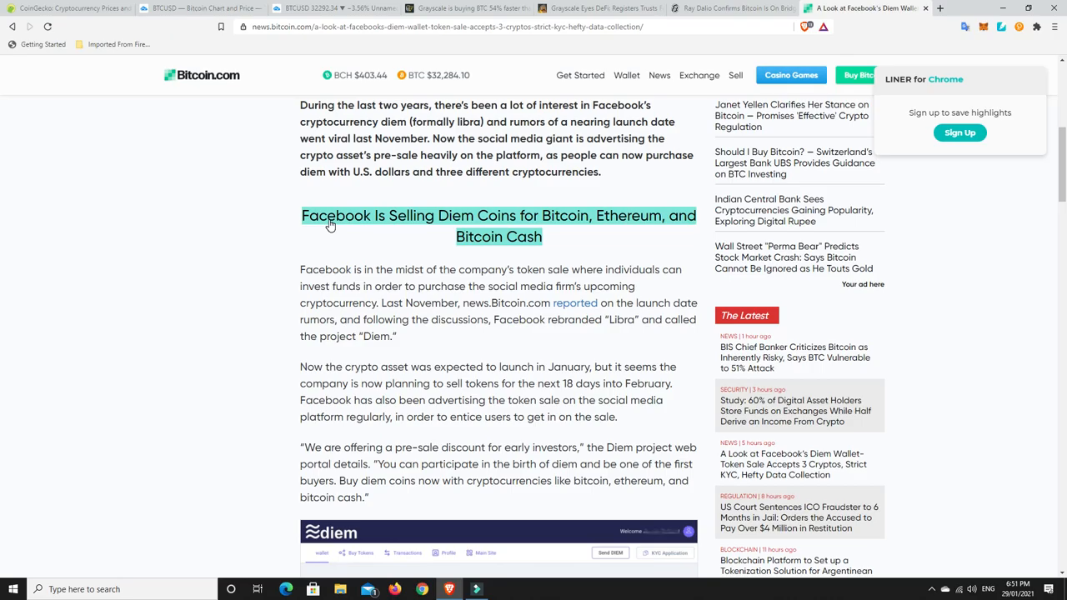
mouse_move(556, 226)
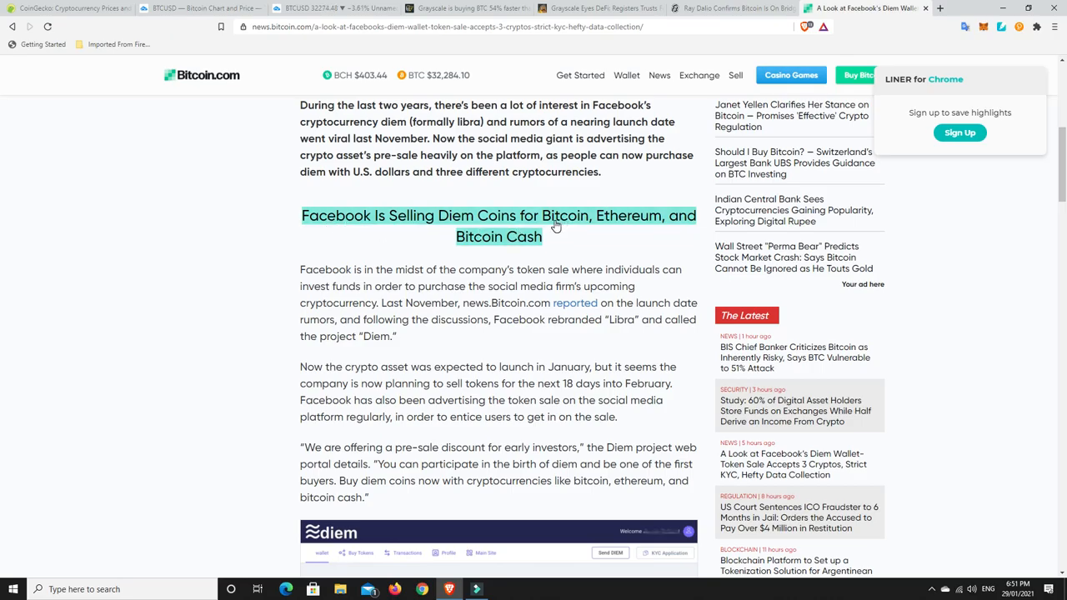
mouse_move(506, 243)
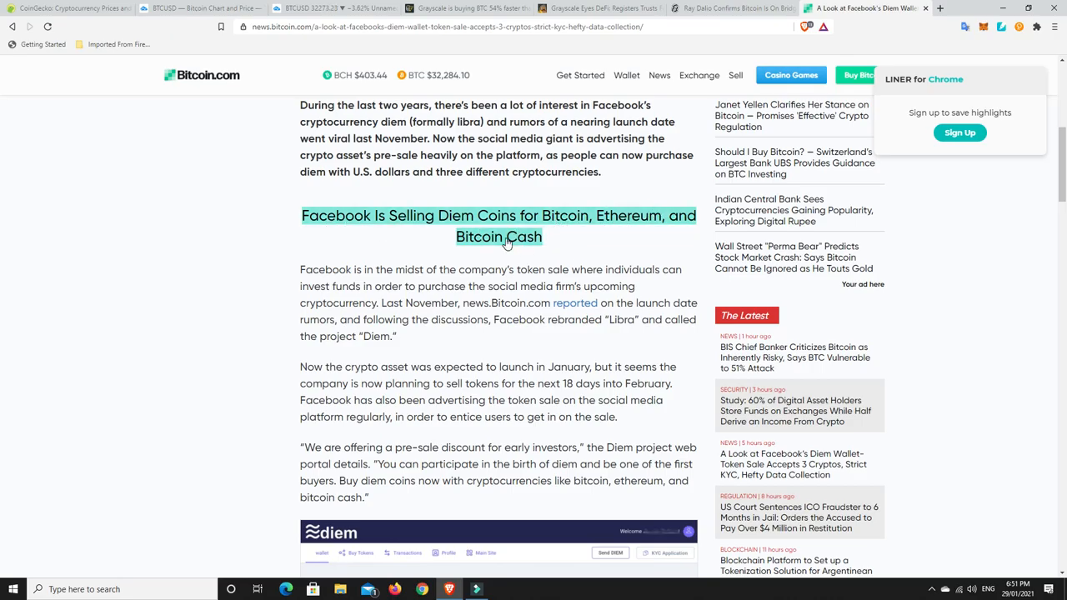
mouse_move(416, 242)
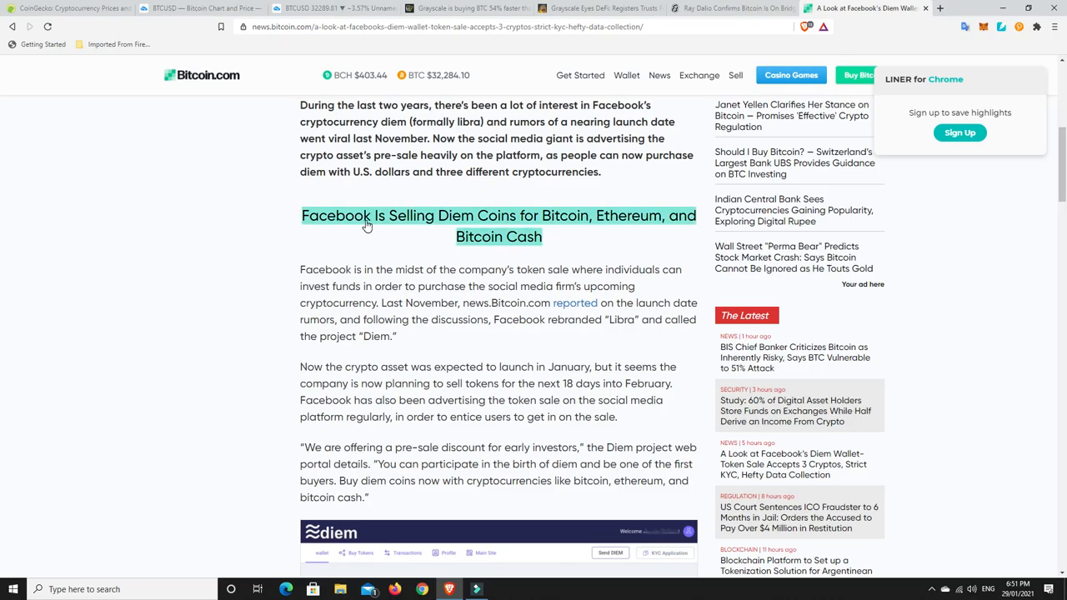
mouse_move(414, 228)
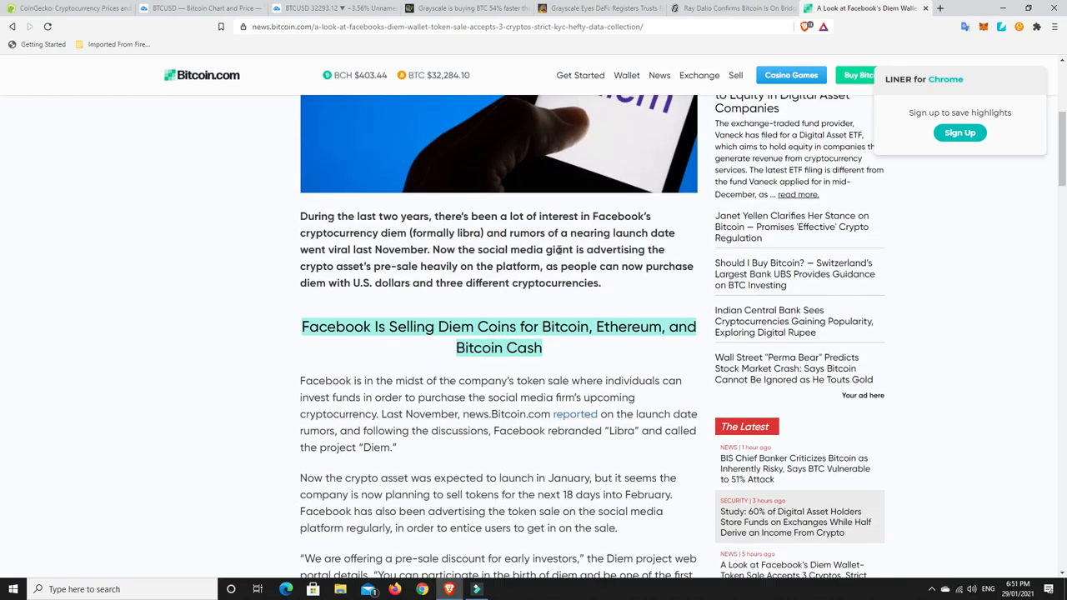
mouse_move(565, 169)
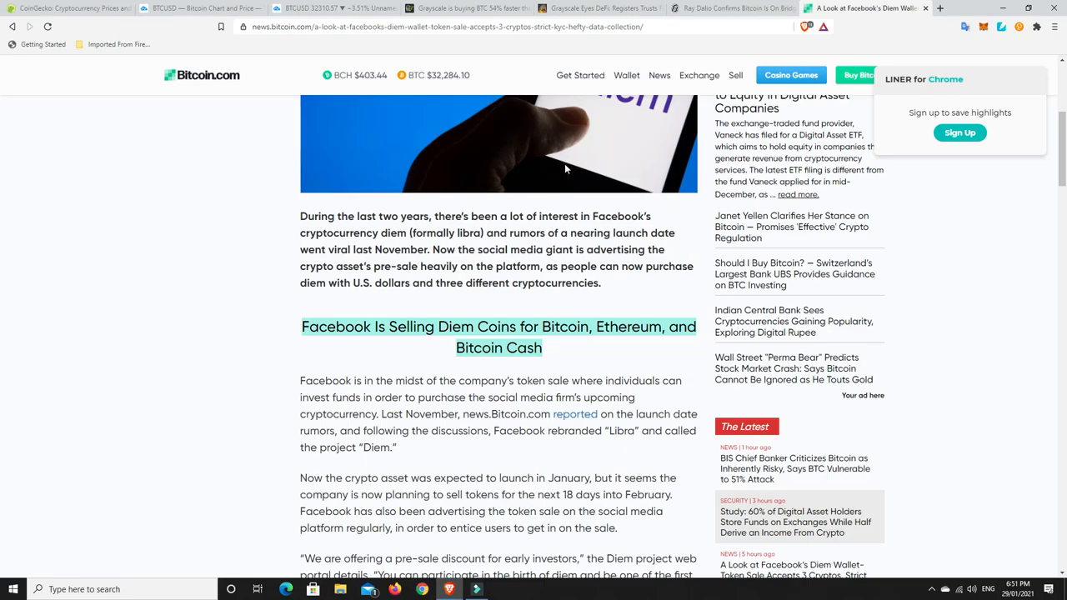
mouse_move(550, 167)
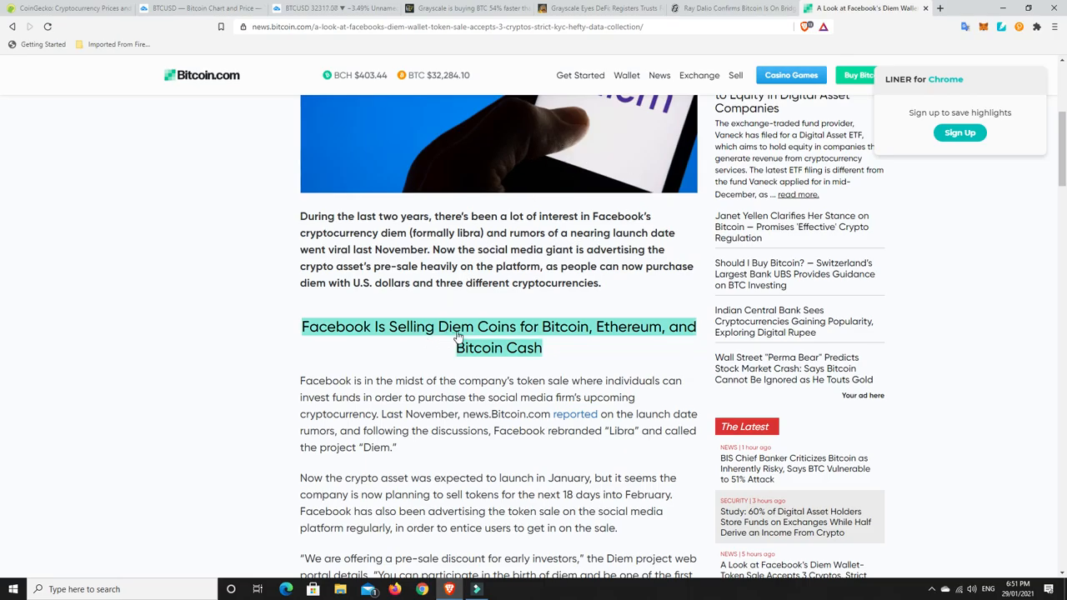
mouse_move(433, 333)
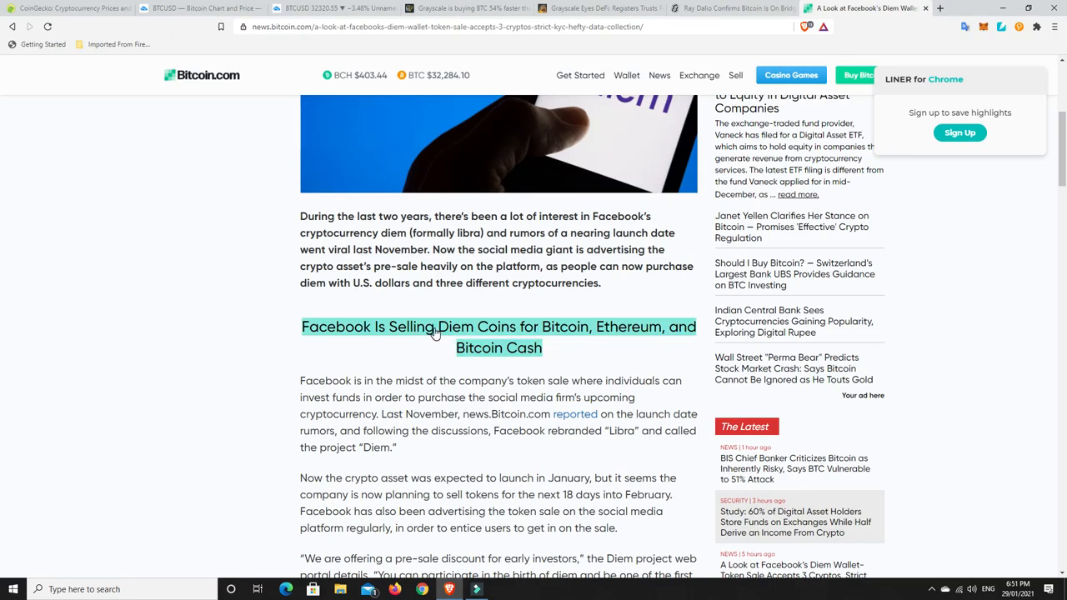
mouse_move(573, 338)
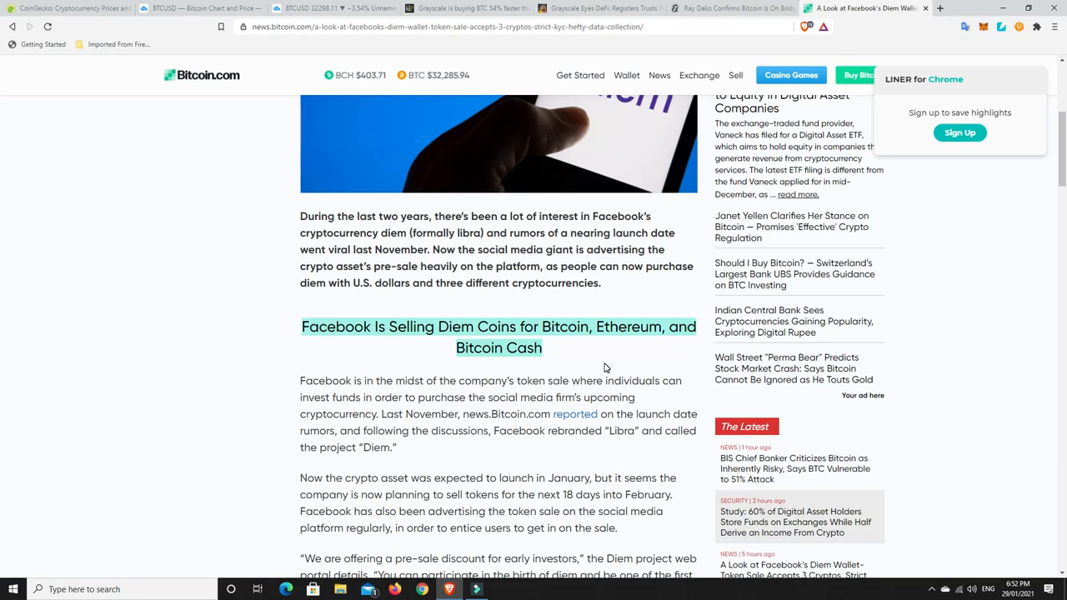
mouse_move(630, 148)
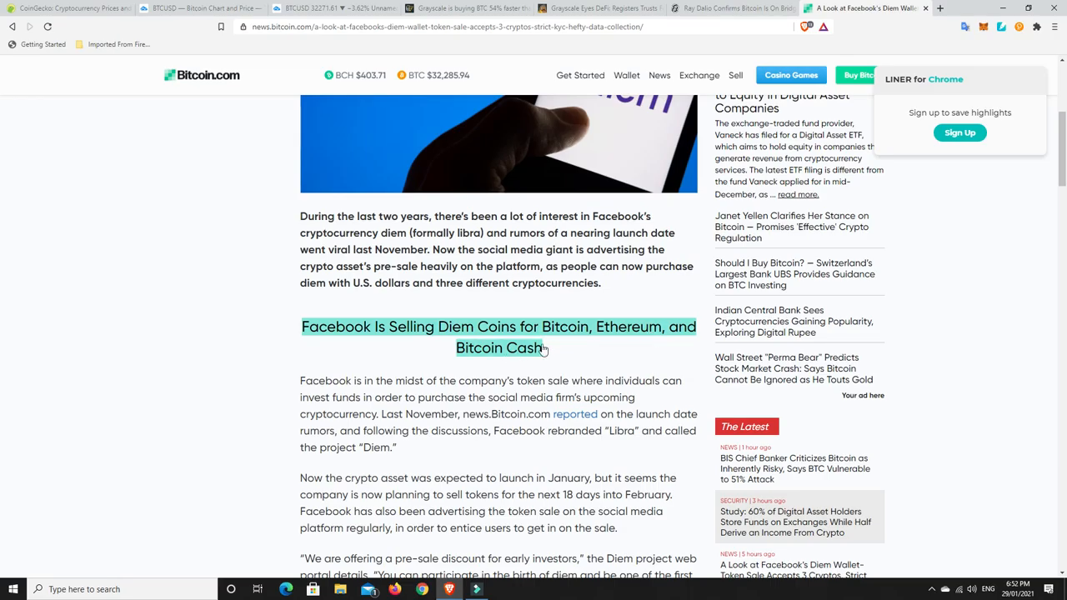
mouse_move(518, 355)
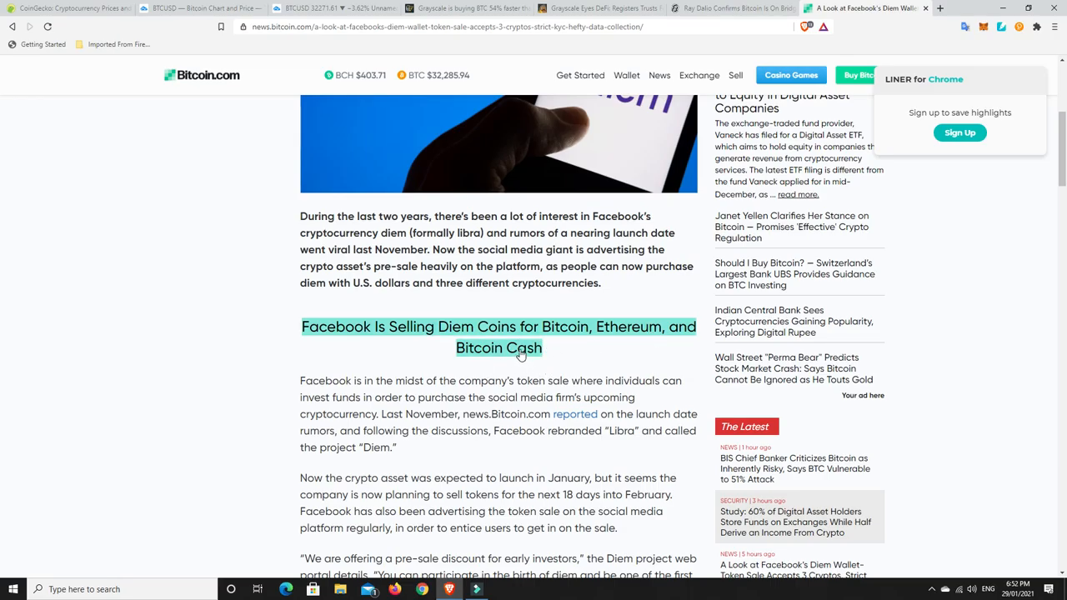
scroll("up", 3)
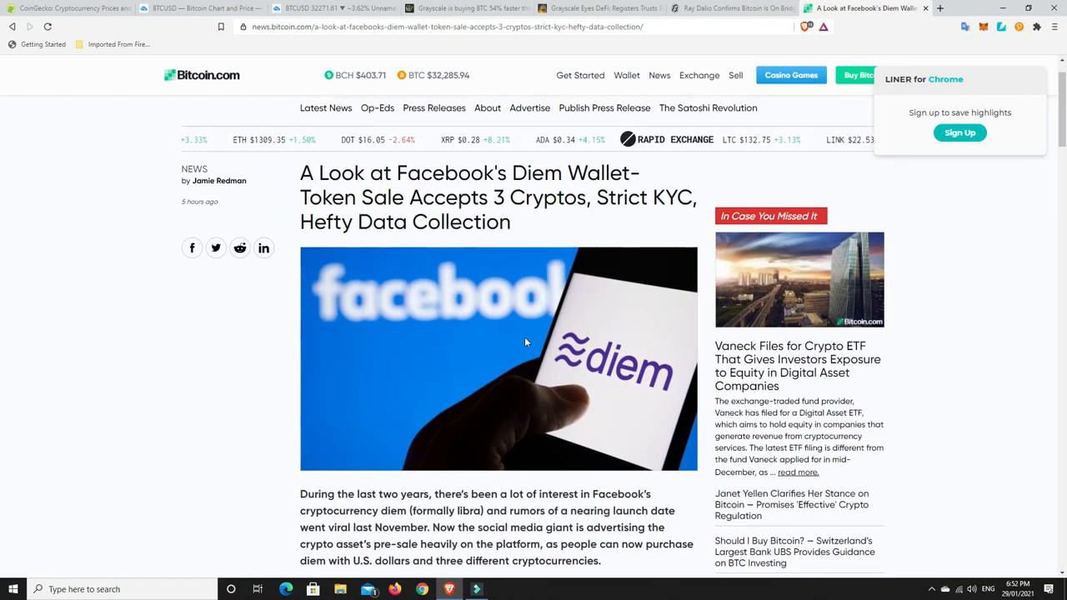